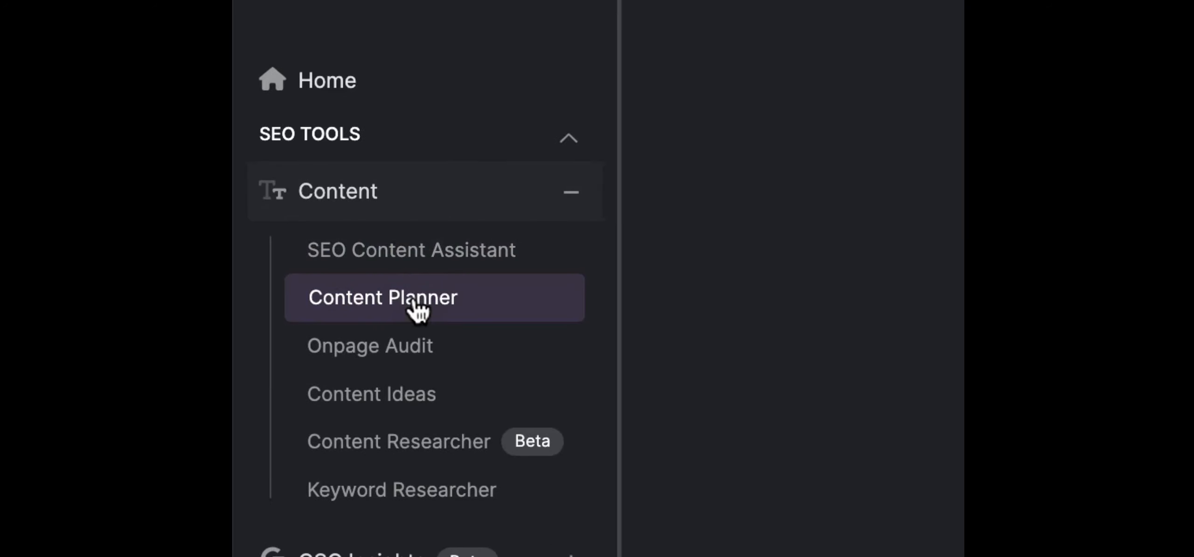
In Content Planner, create a plan for 'low light houseplants' targeting the United States.
{"action": "left_click", "coordinate": [383, 297]}
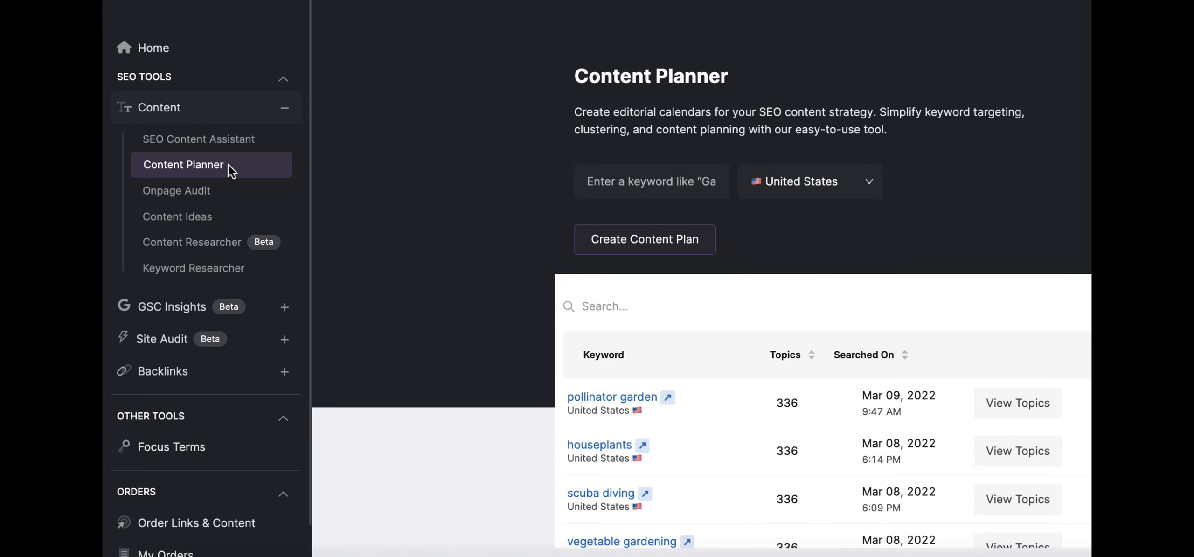
{"action": "scroll", "scroll_direction": "down", "scroll_amount": 3}
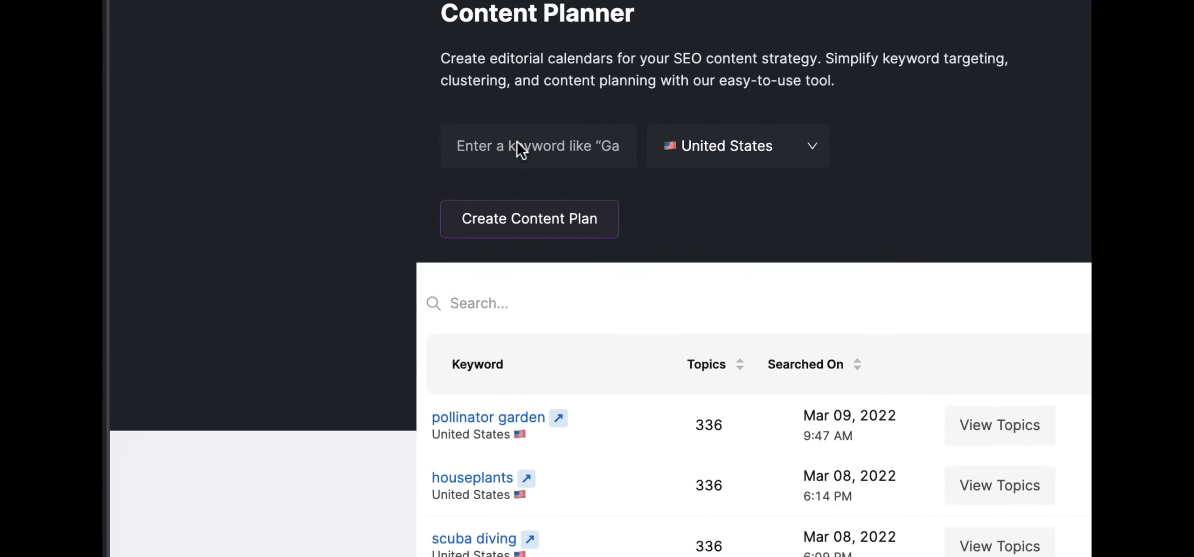
{"action": "type", "text": "low"}
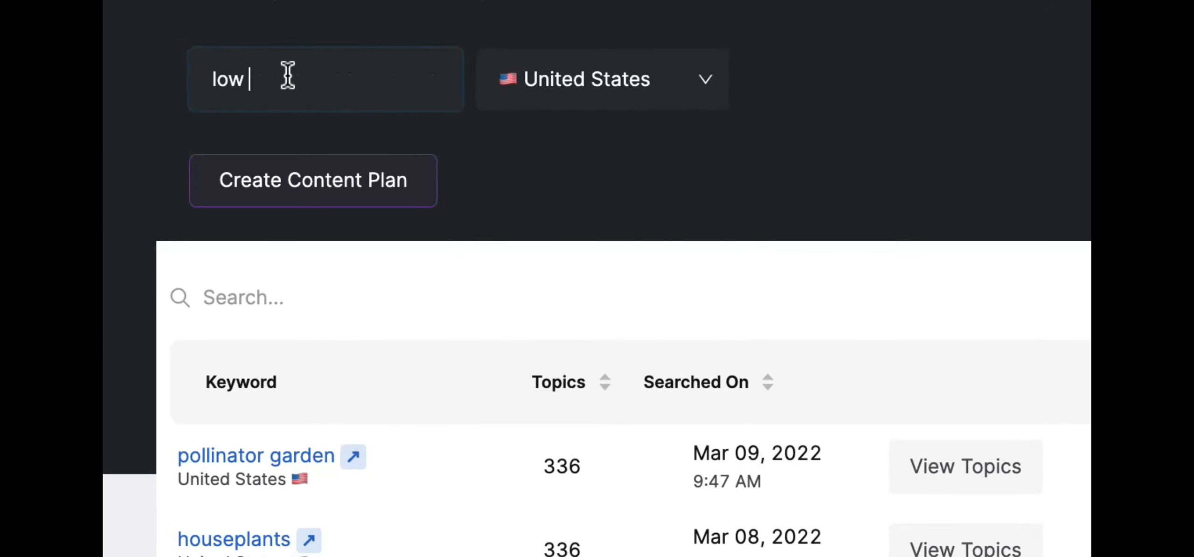
{"action": "type", "text": "light houspla"}
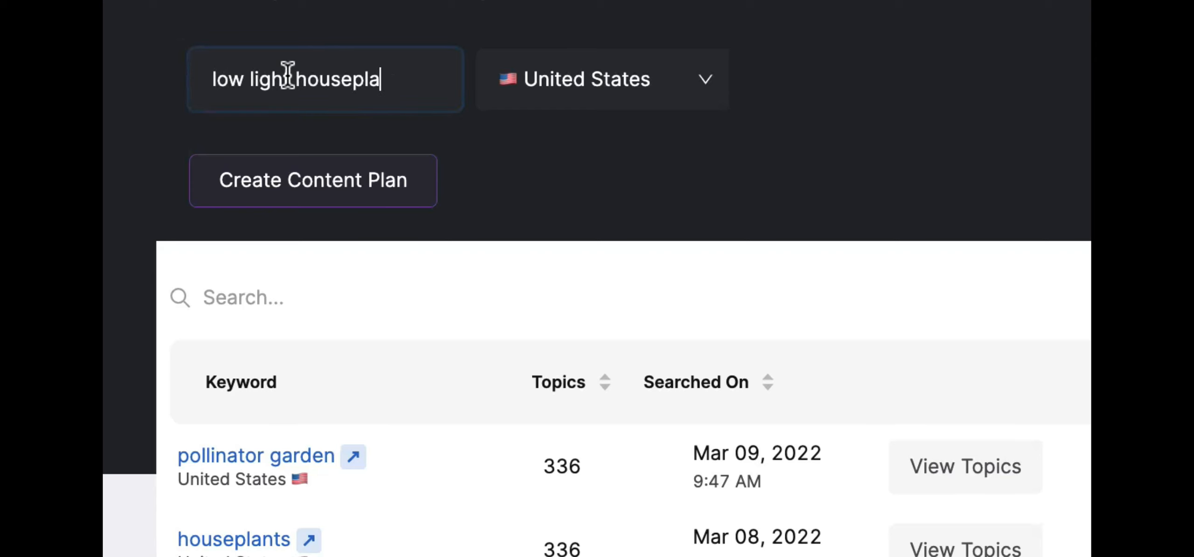
{"action": "left_click", "coordinate": [312, 180]}
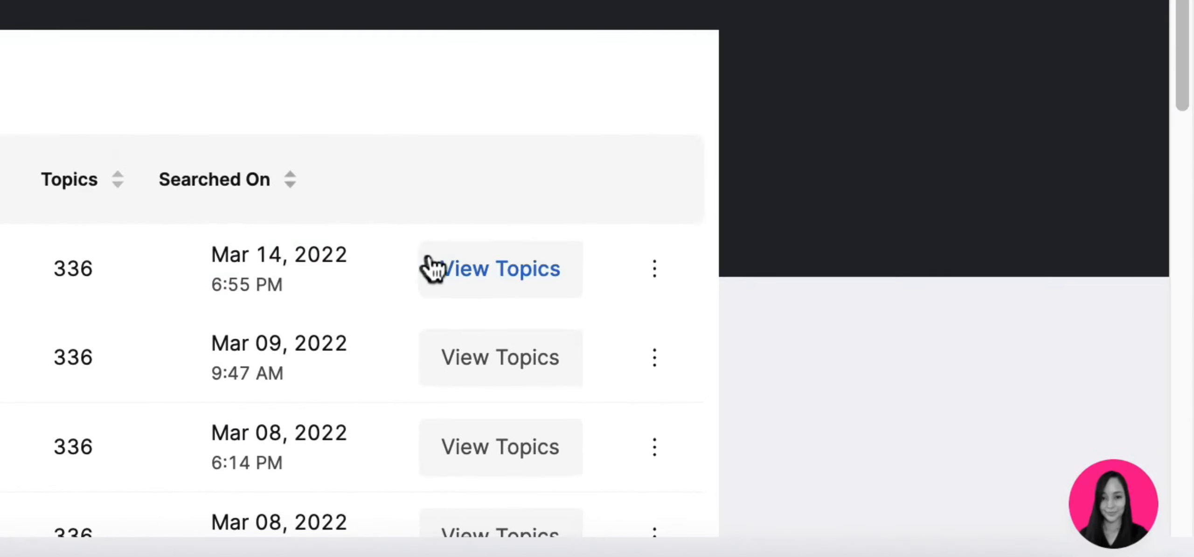
Open the low light houseplants plan's topic ideas and scroll through the keyword cluster cards.
{"action": "left_click", "coordinate": [499, 268]}
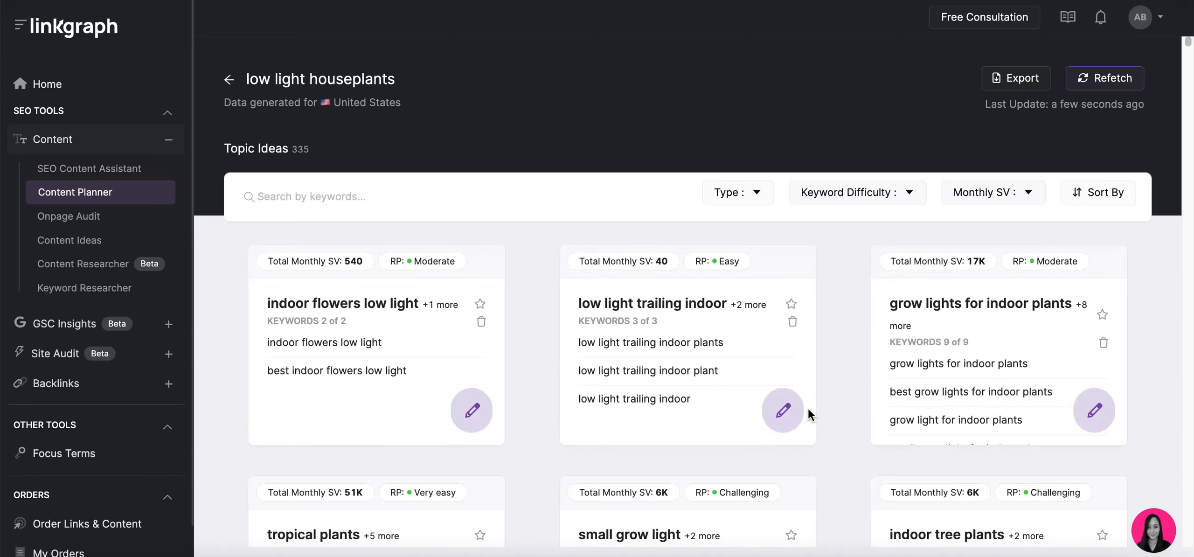
{"action": "scroll", "scroll_direction": "up", "scroll_amount": 3}
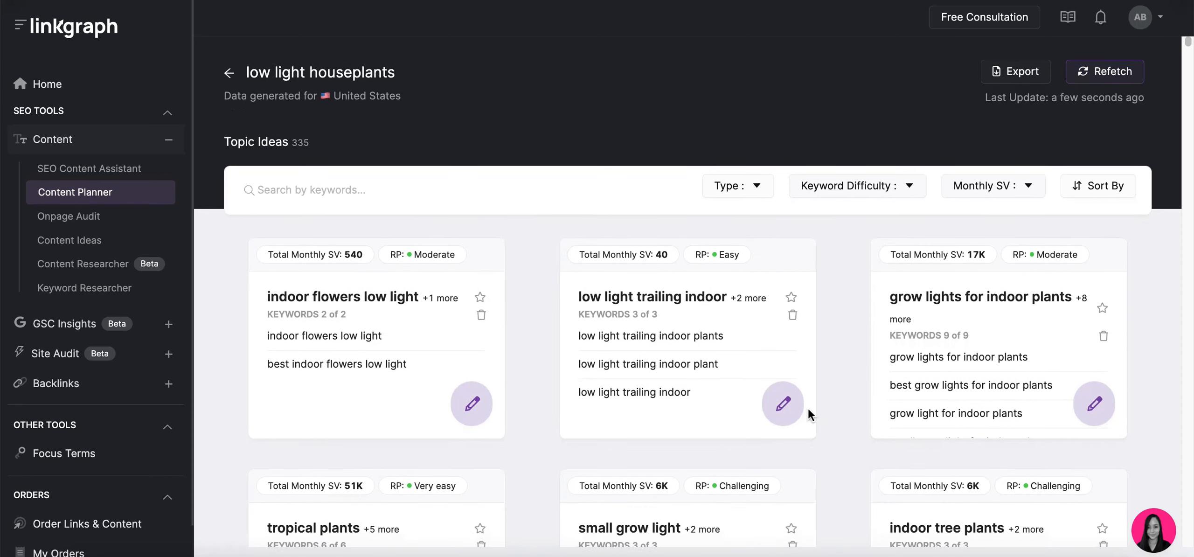
{"action": "scroll", "scroll_direction": "down", "scroll_amount": 3}
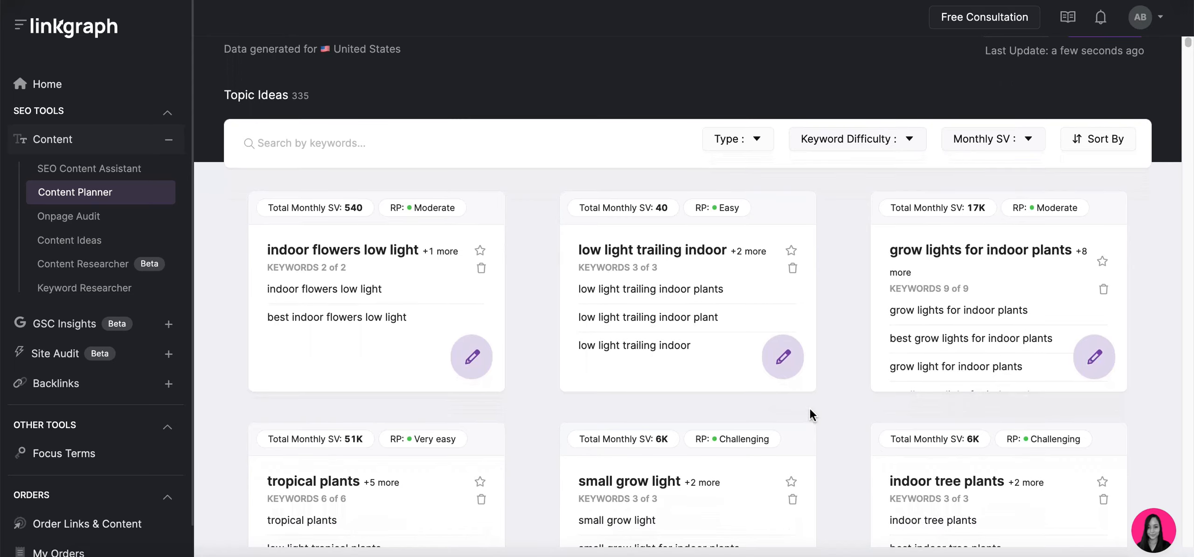
{"action": "scroll", "scroll_direction": "down", "scroll_amount": 3}
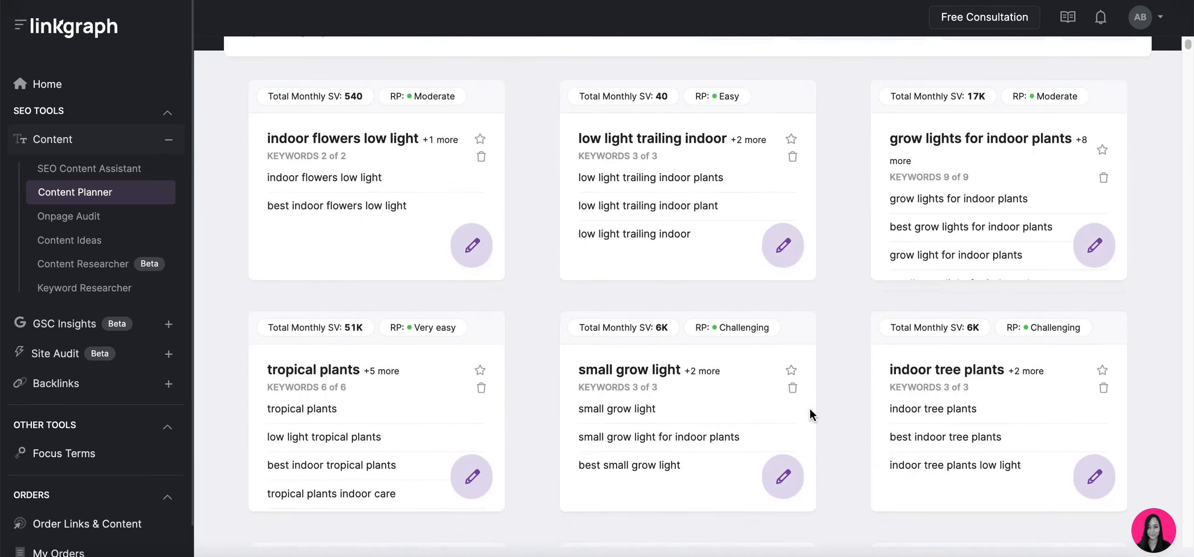
{"action": "scroll", "scroll_direction": "down", "scroll_amount": 3}
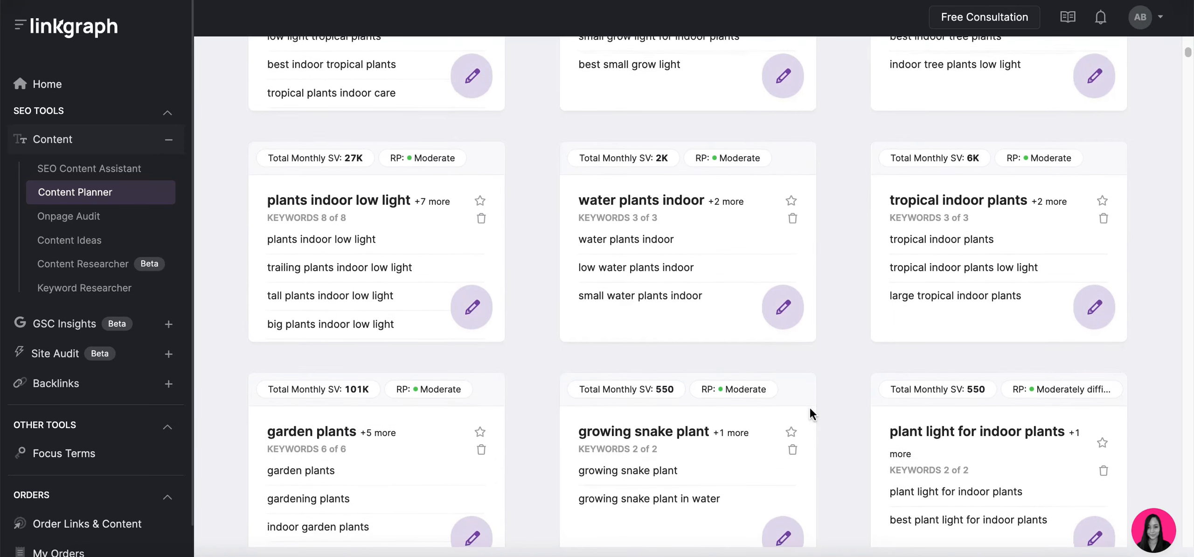
{"action": "scroll", "scroll_direction": "down", "scroll_amount": 3}
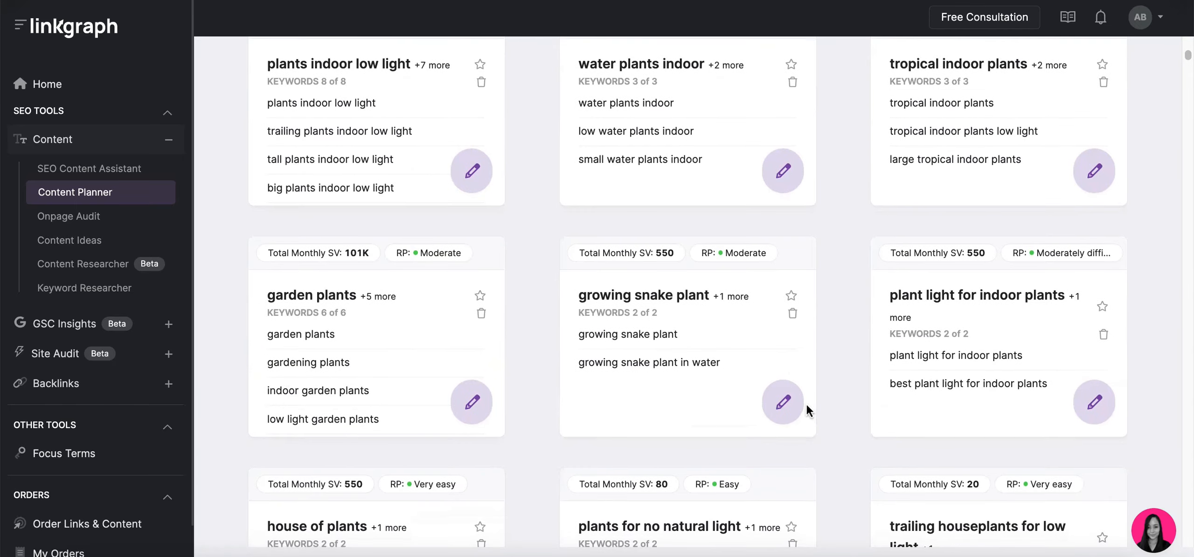
{"action": "scroll", "scroll_direction": "down", "scroll_amount": 3}
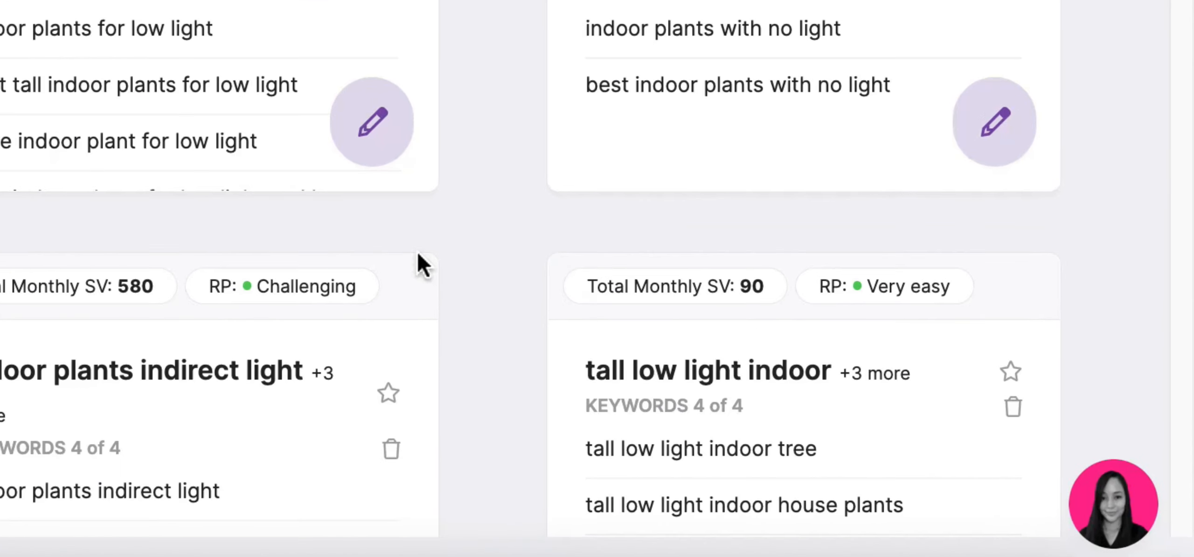
{"action": "scroll", "scroll_direction": "down", "scroll_amount": 3}
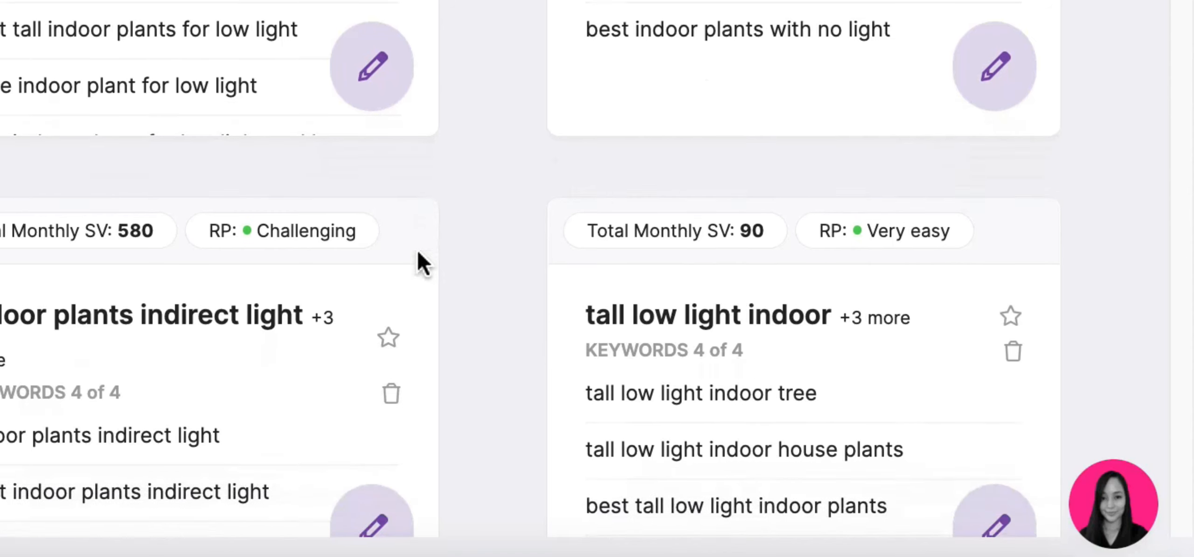
{"action": "scroll", "scroll_direction": "down", "scroll_amount": 3}
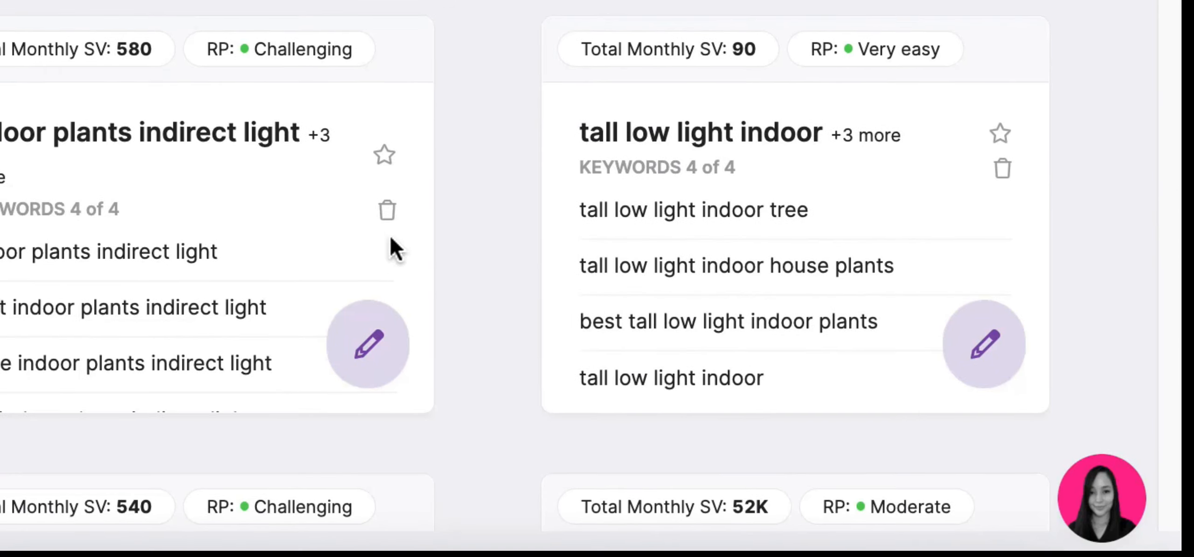
{"action": "scroll", "scroll_direction": "up", "scroll_amount": 3}
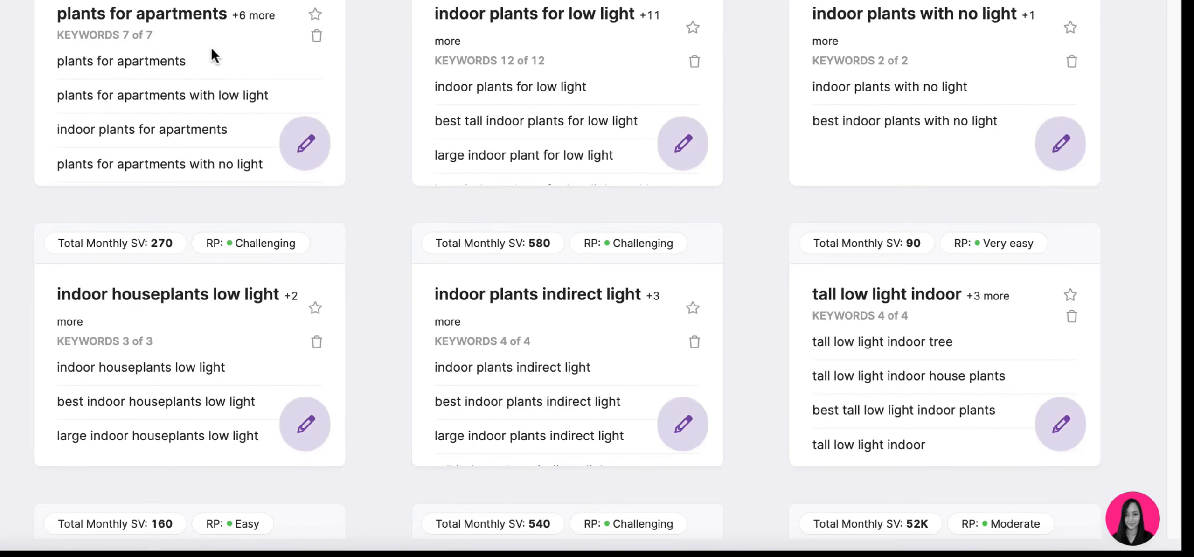
{"action": "mouse_move", "coordinate": [1025, 47]}
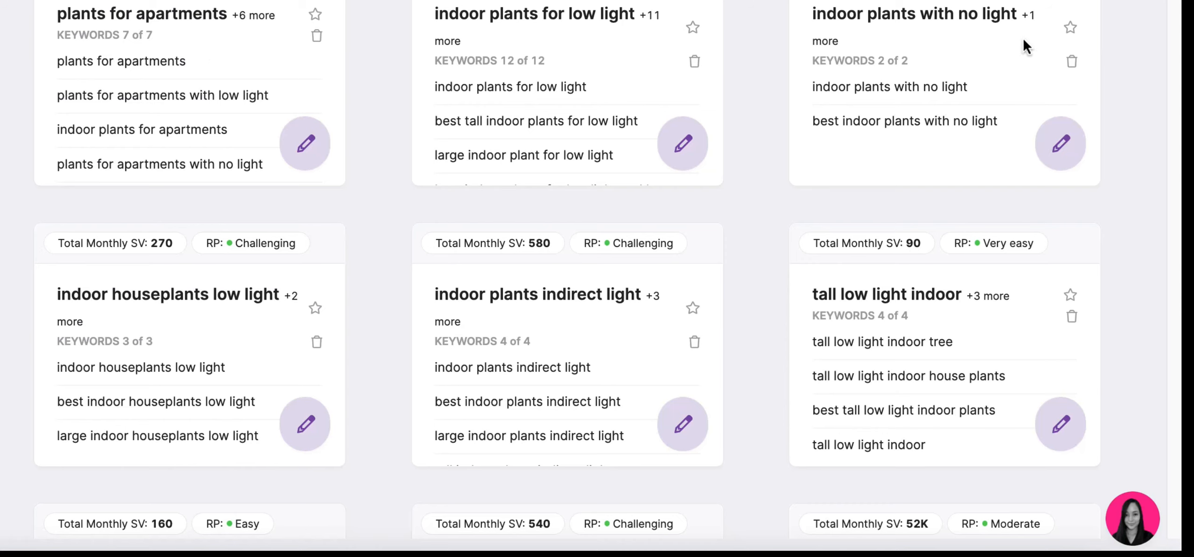
{"action": "left_click", "coordinate": [1059, 144]}
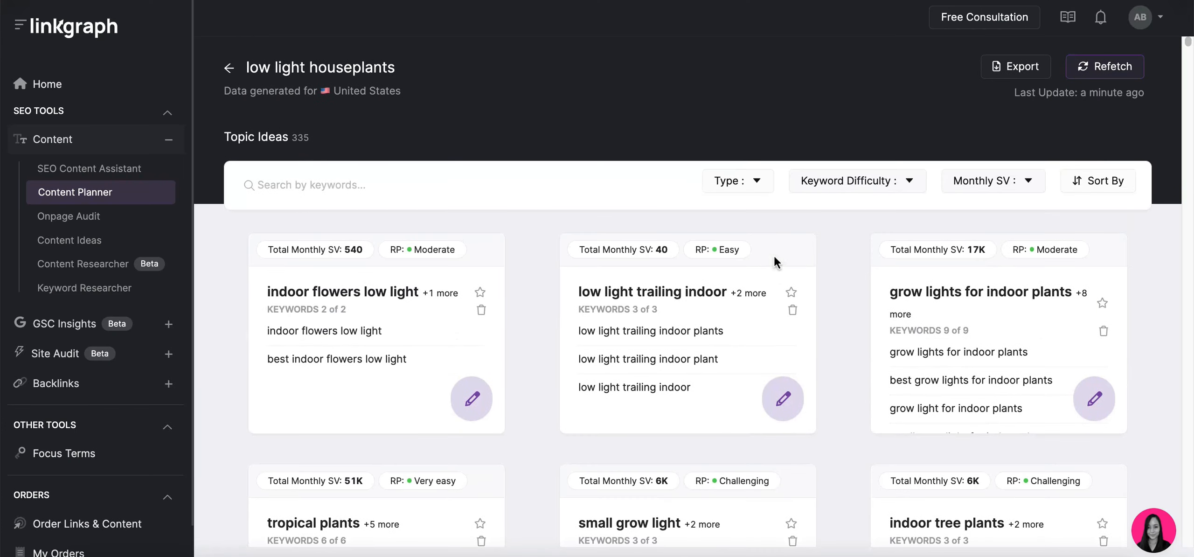
{"action": "scroll", "scroll_direction": "down", "scroll_amount": 3}
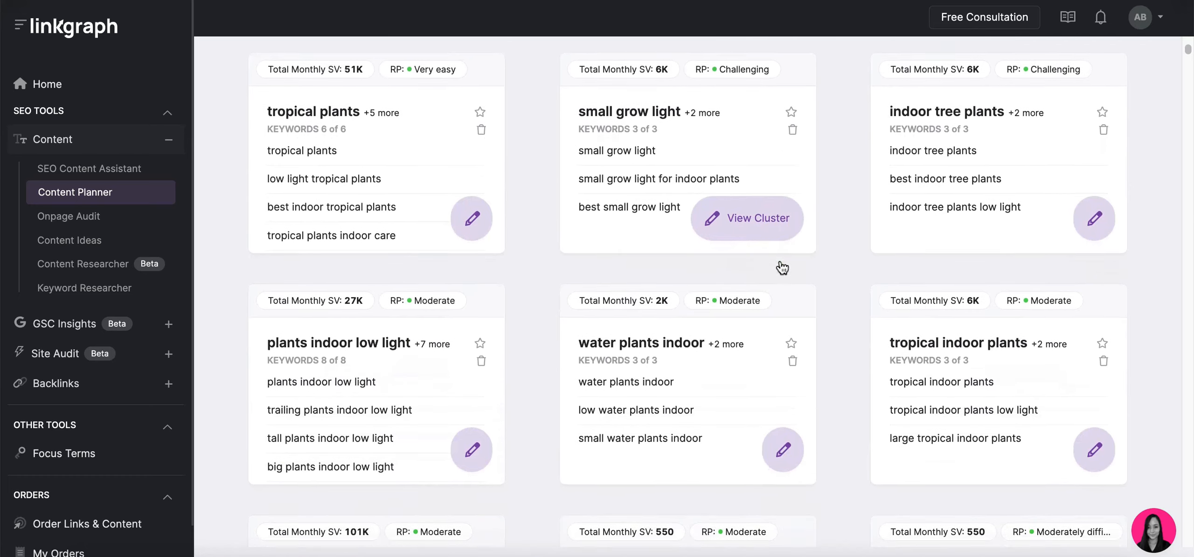
{"action": "scroll", "scroll_direction": "down", "scroll_amount": 3}
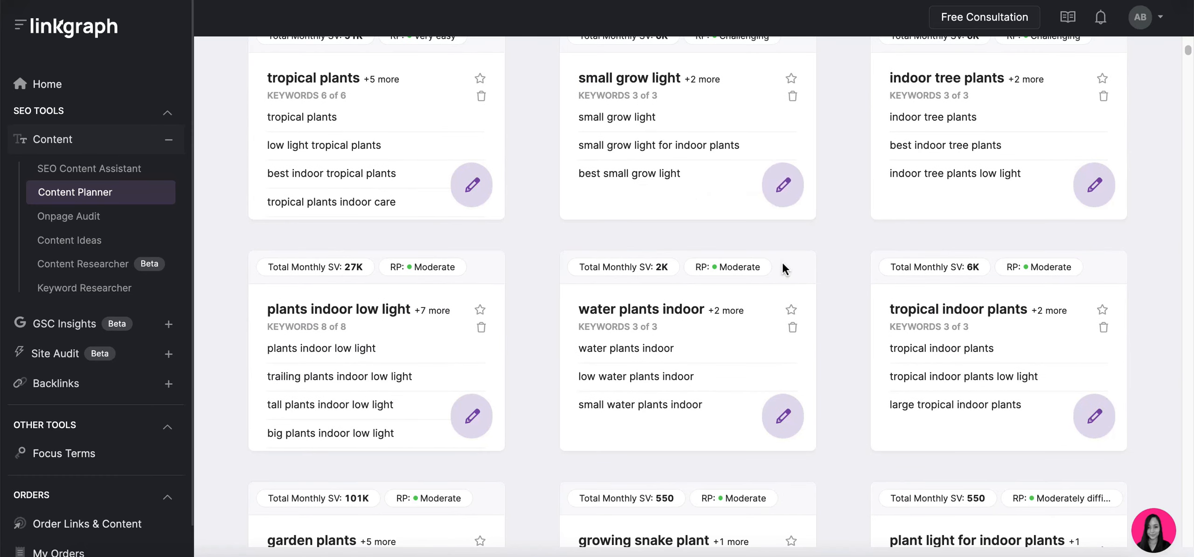
{"action": "mouse_move", "coordinate": [710, 281]}
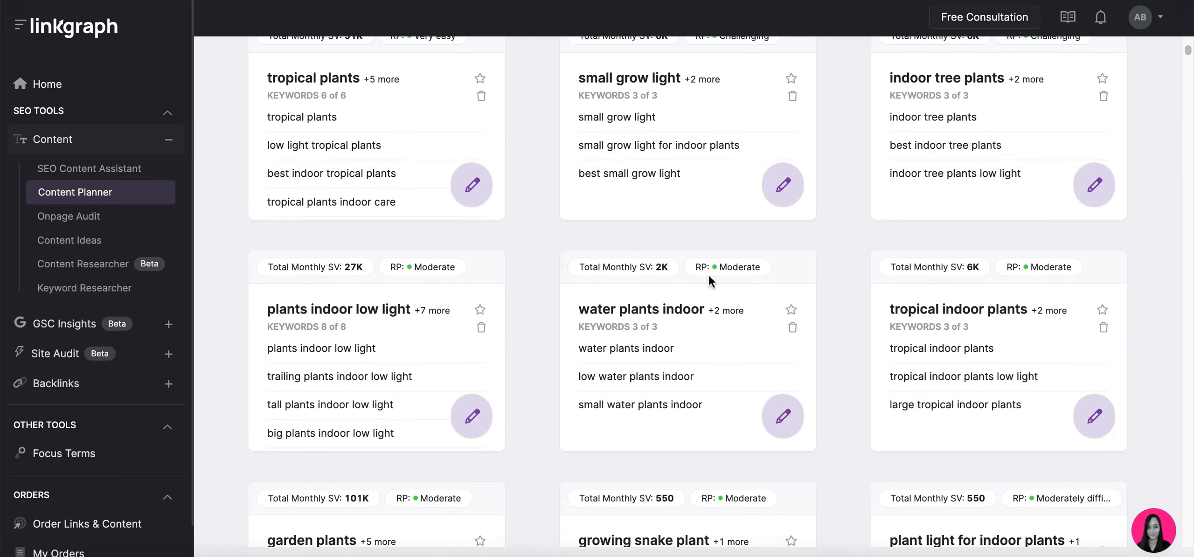
{"action": "mouse_move", "coordinate": [454, 416]}
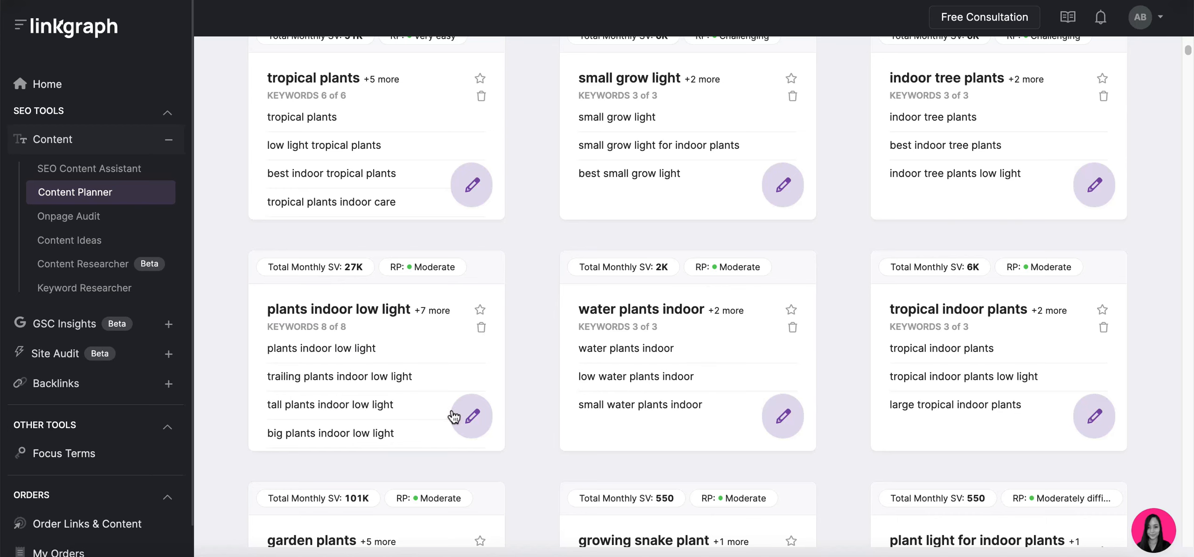
Open the plants indoor low light cluster and untick keywords such as large plants indoor low light.
{"action": "left_click", "coordinate": [470, 416]}
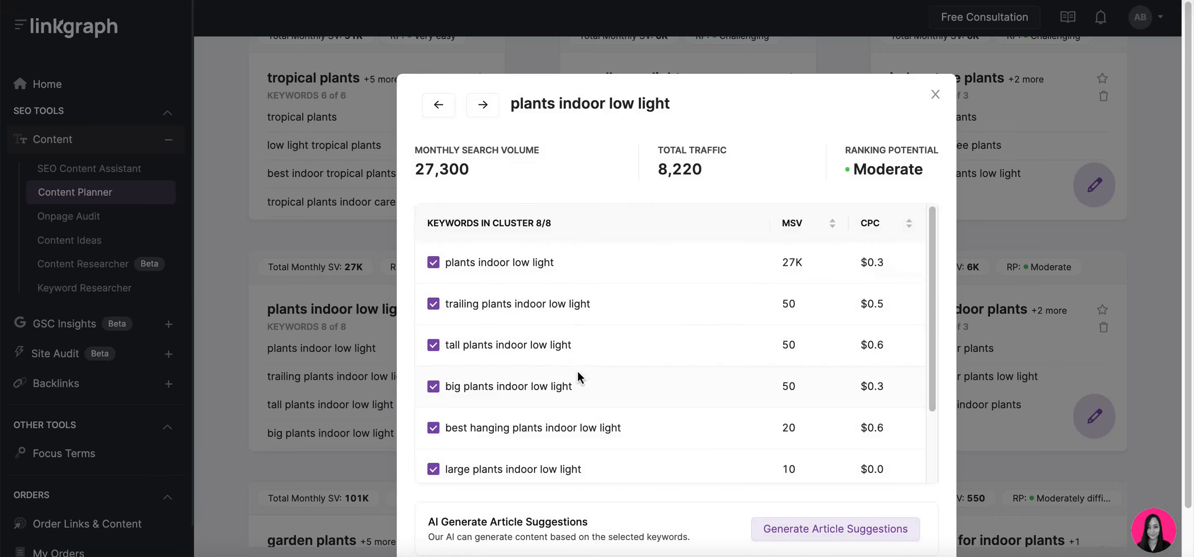
{"action": "scroll", "scroll_direction": "down", "scroll_amount": 3}
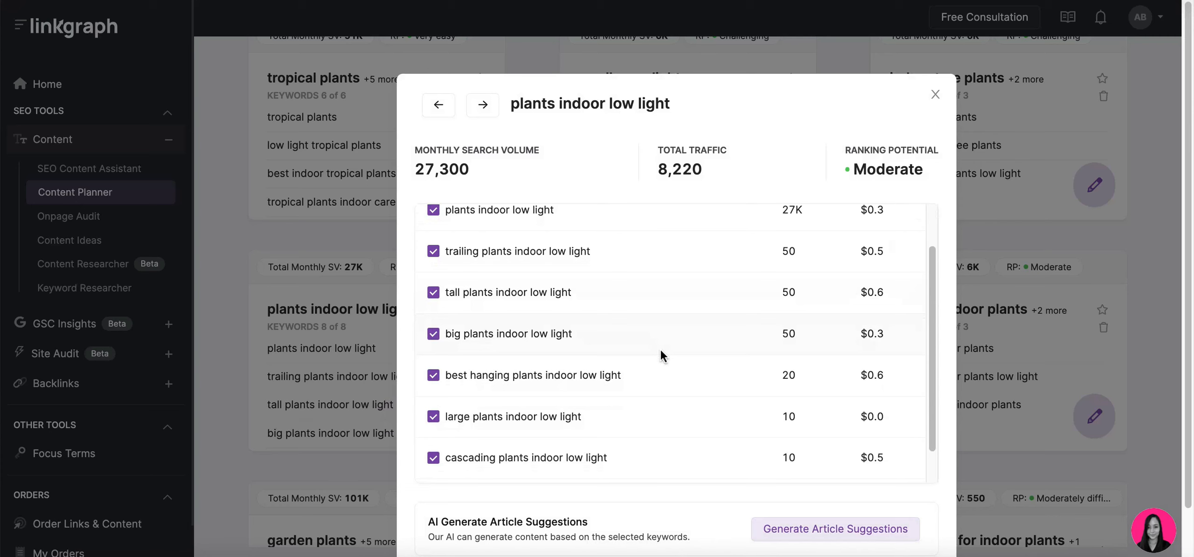
{"action": "mouse_move", "coordinate": [432, 458]}
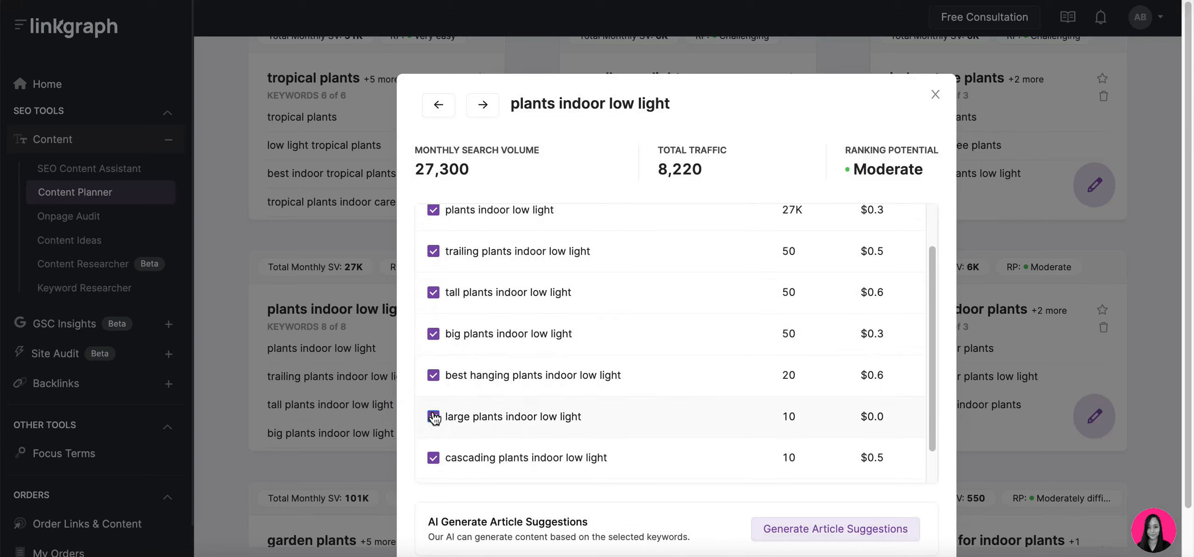
{"action": "left_click", "coordinate": [432, 416]}
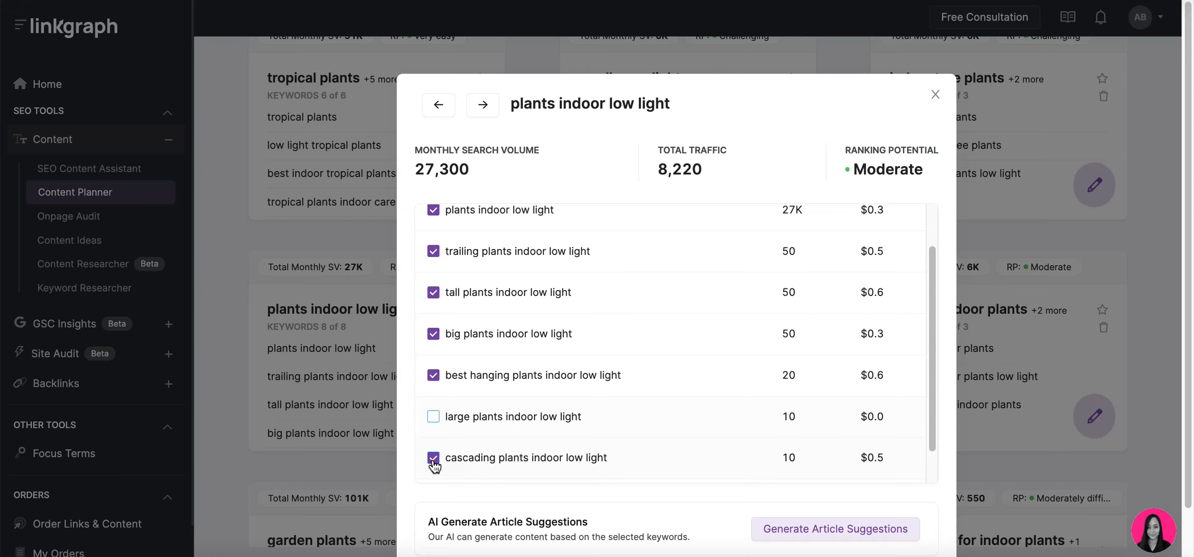
{"action": "scroll", "scroll_direction": "up", "scroll_amount": 3}
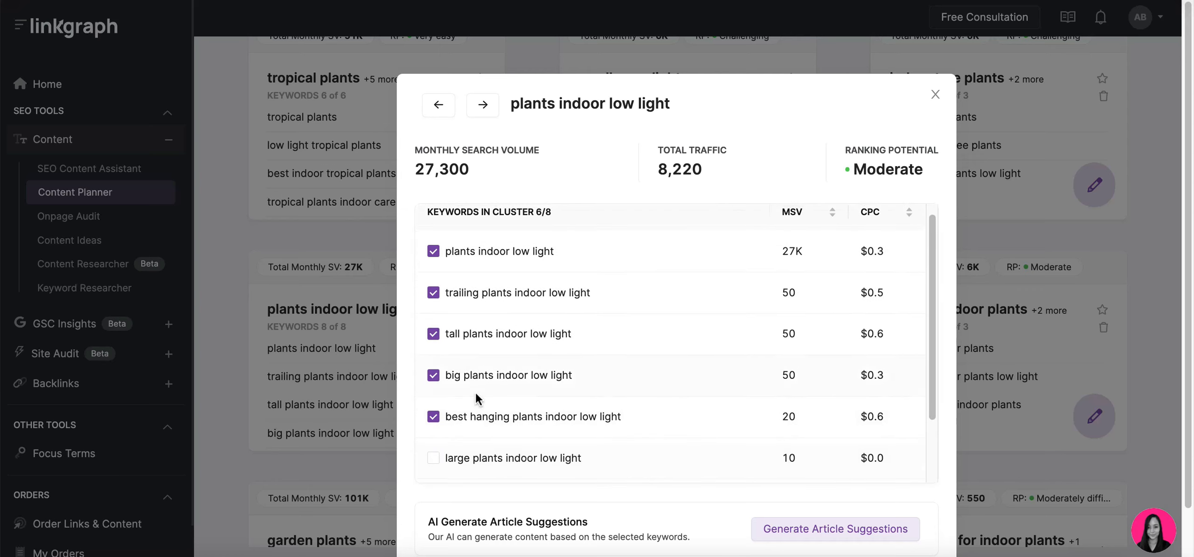
Generate article suggestions, create the article and open 'The best plants for indoor low light'.
{"action": "left_click", "coordinate": [834, 528]}
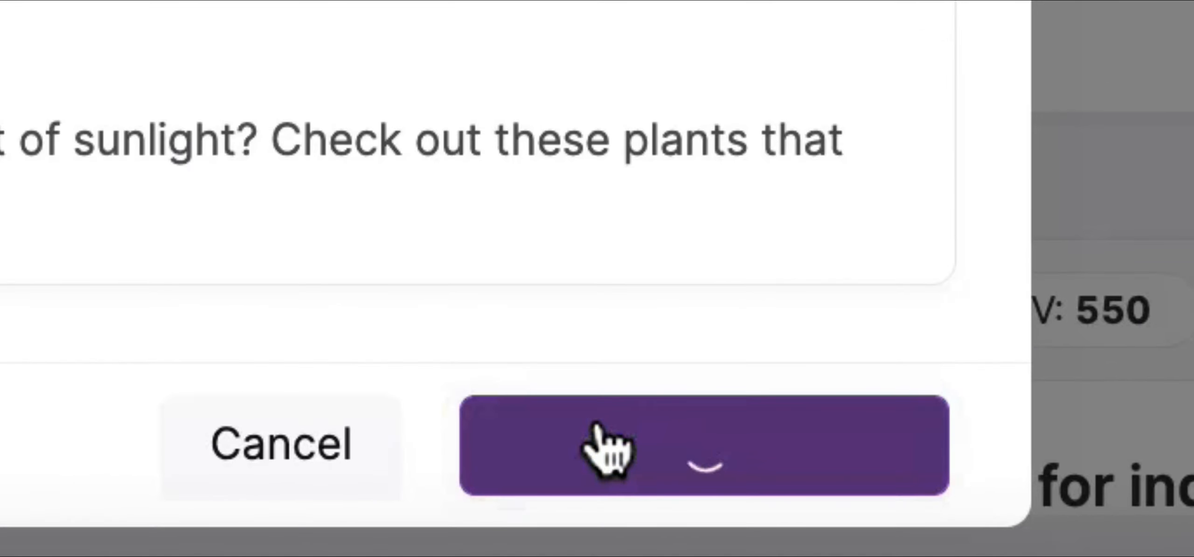
{"action": "left_click", "coordinate": [700, 443]}
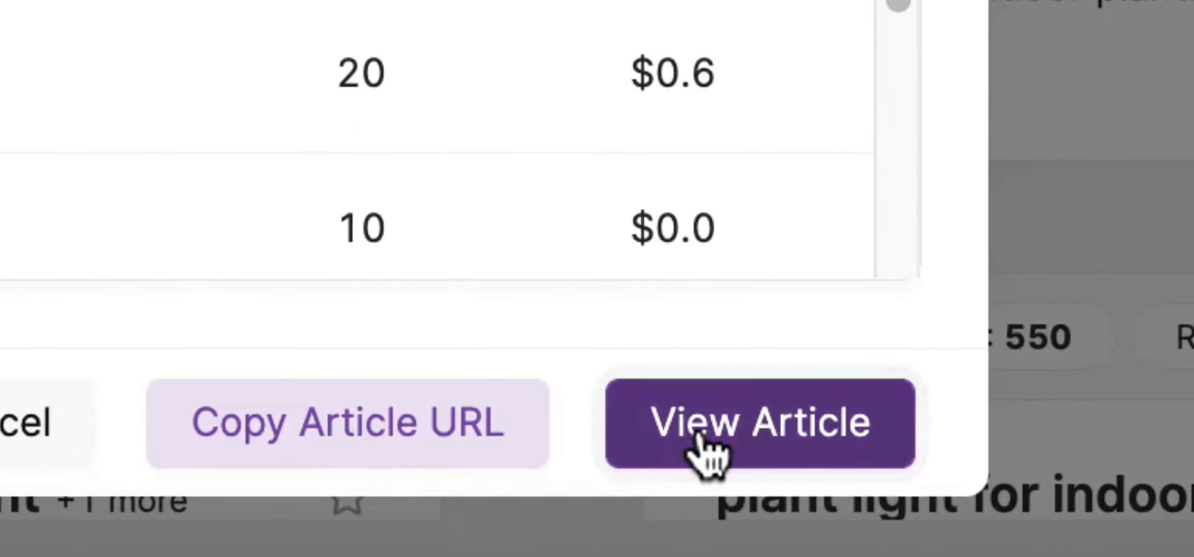
{"action": "left_click", "coordinate": [758, 423]}
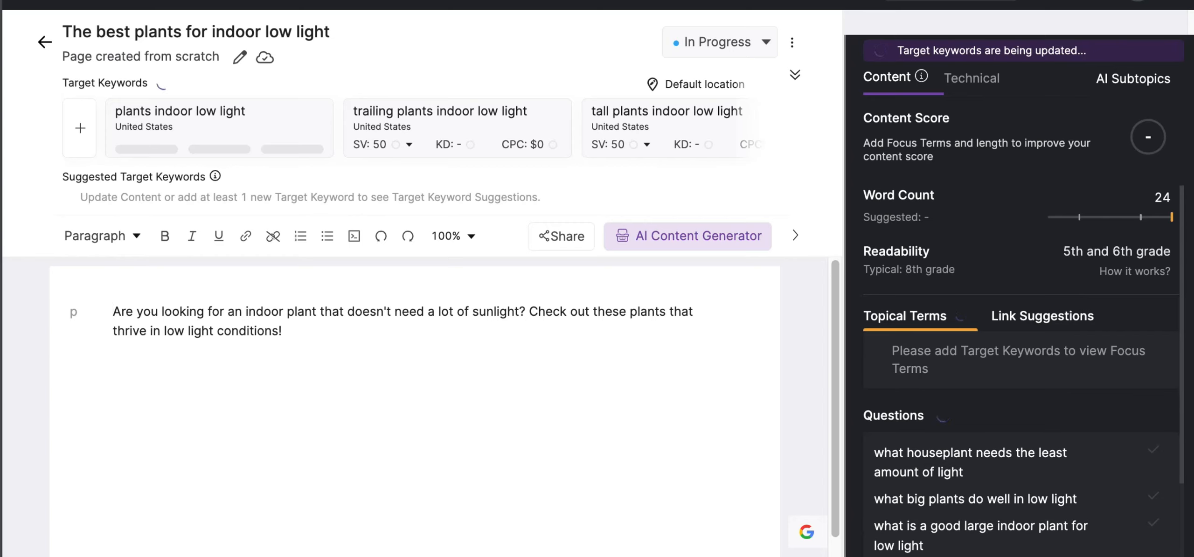
Show the article's link suggestions using trees.com as the page URL.
{"action": "scroll", "scroll_direction": "down", "scroll_amount": 3}
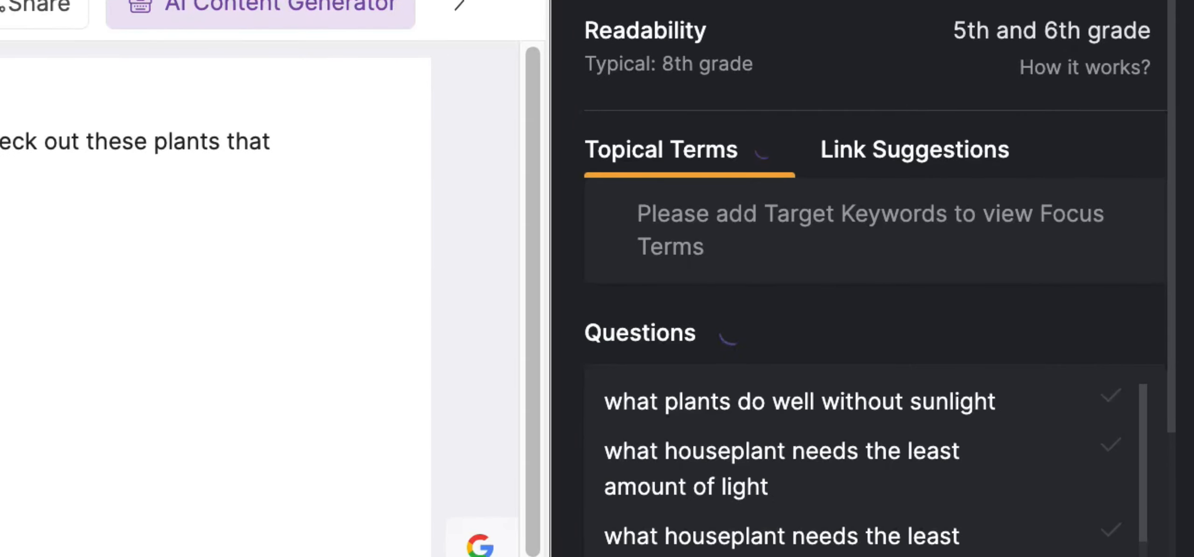
{"action": "mouse_move", "coordinate": [868, 148]}
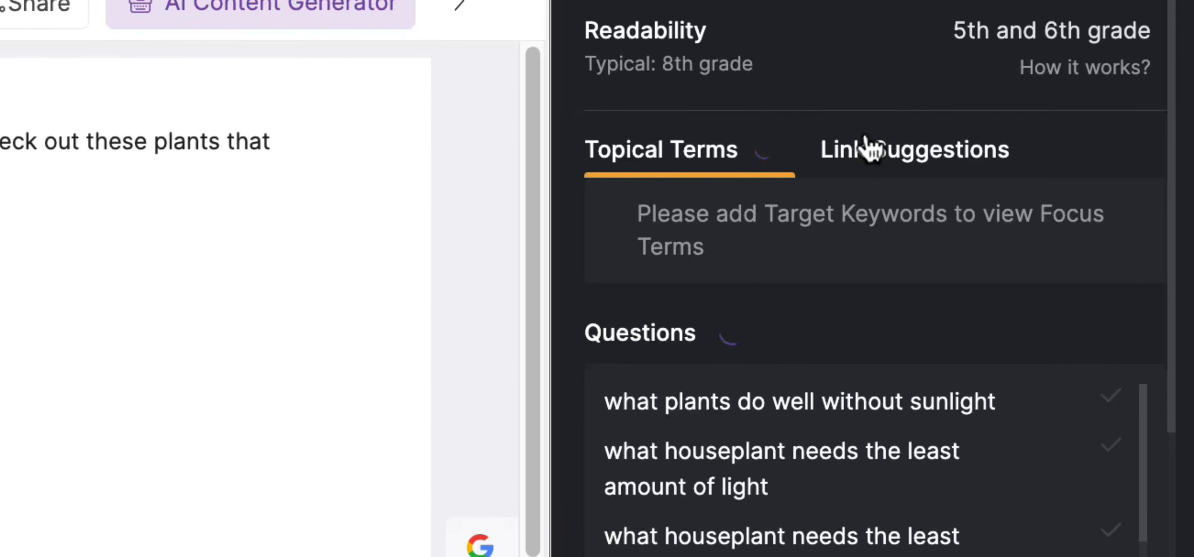
{"action": "left_click", "coordinate": [913, 149]}
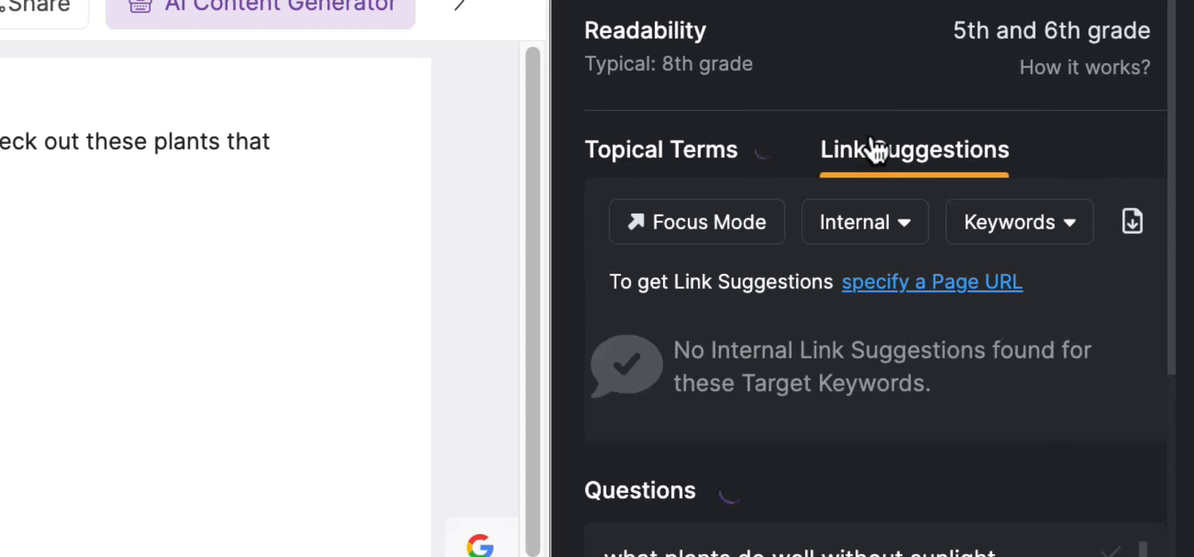
{"action": "mouse_move", "coordinate": [967, 293]}
{"action": "type", "text": "trees.com"}
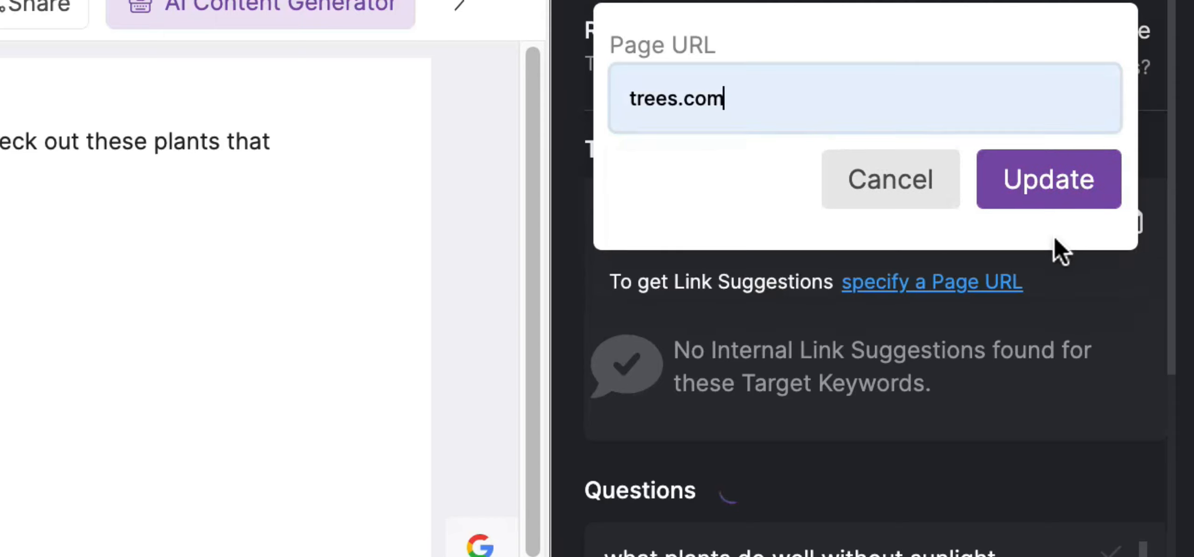
{"action": "left_click", "coordinate": [1048, 179]}
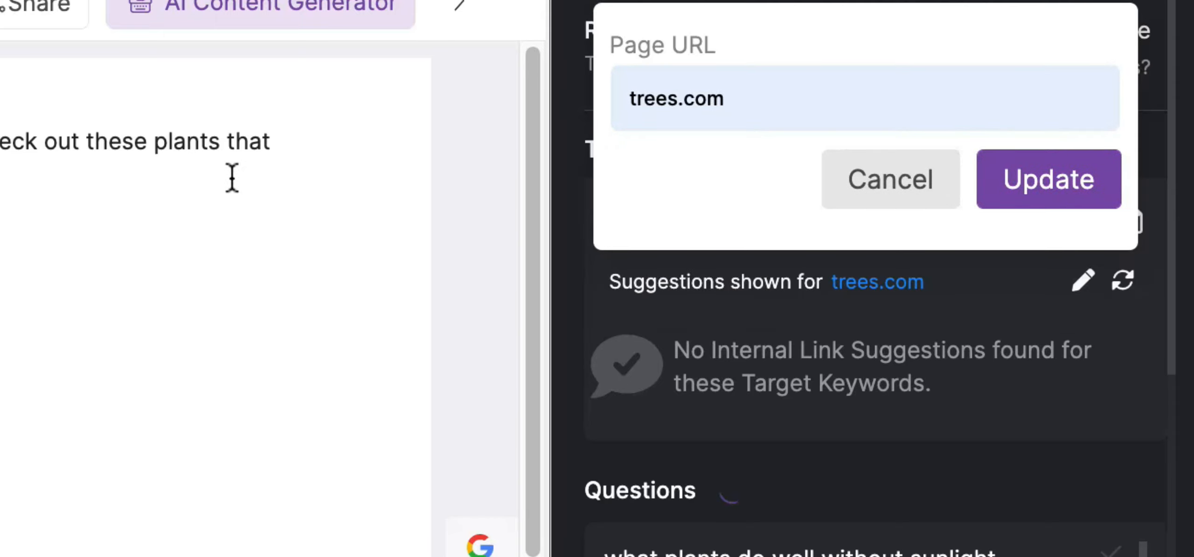
{"action": "left_click", "coordinate": [1048, 179]}
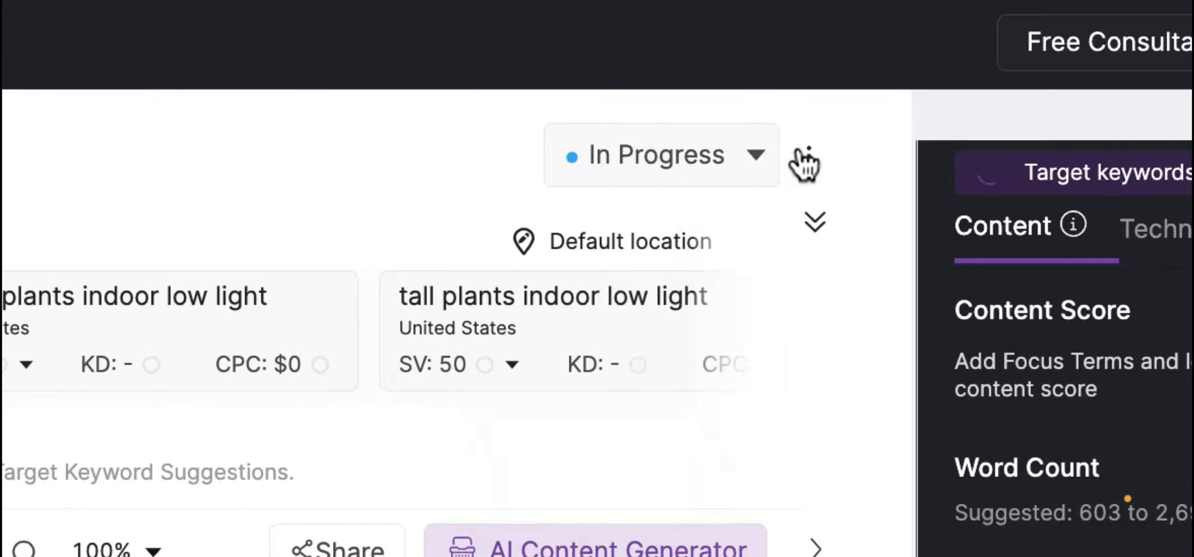
Open the article's options menu and expand Export to show the PNG and XLS formats.
{"action": "left_click", "coordinate": [807, 156]}
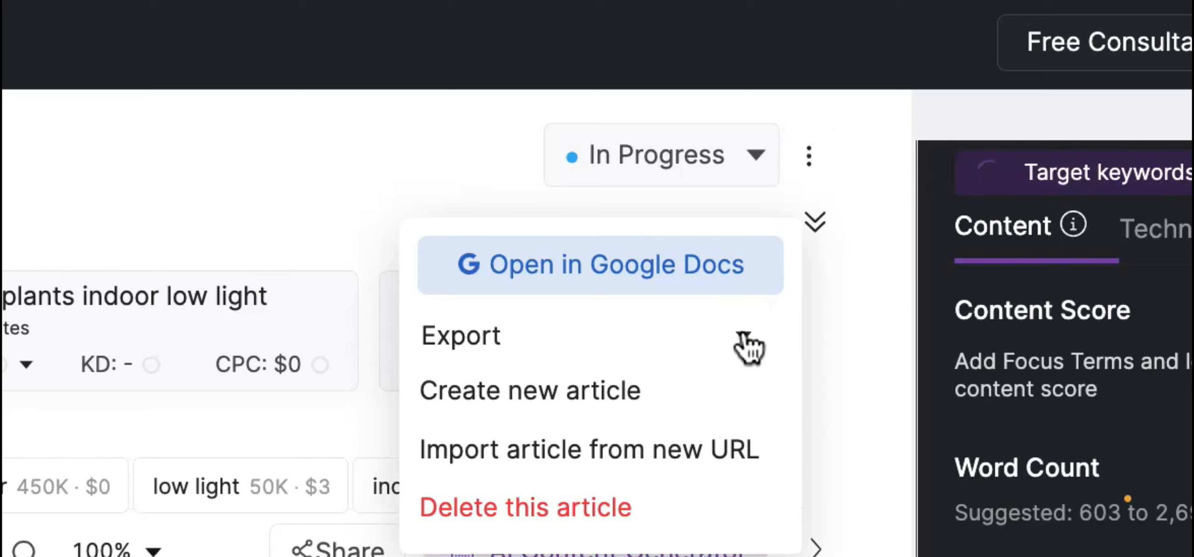
{"action": "left_click", "coordinate": [460, 335]}
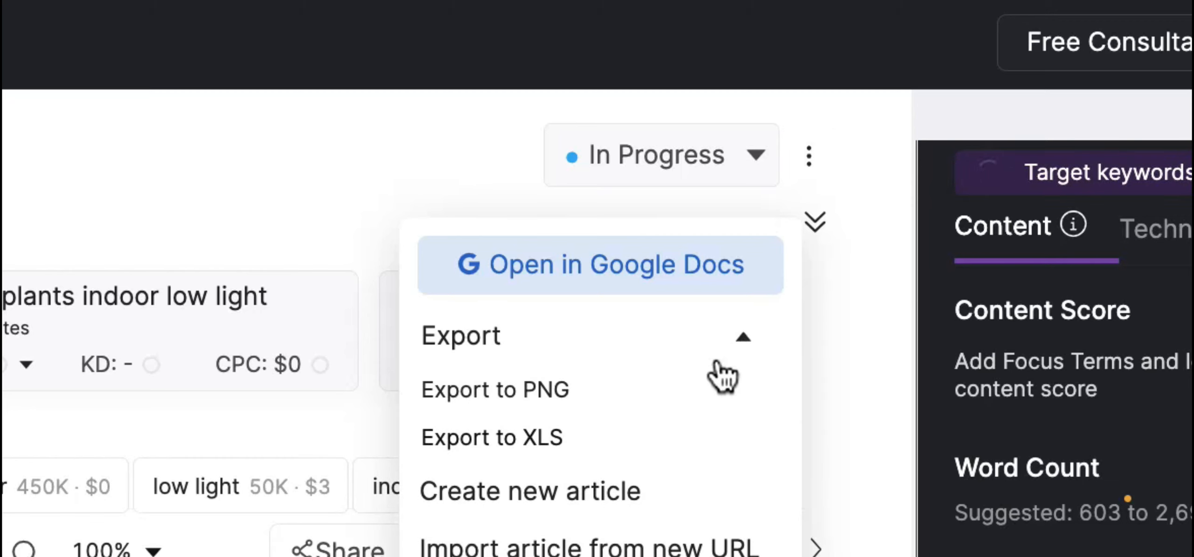
{"action": "mouse_move", "coordinate": [498, 453]}
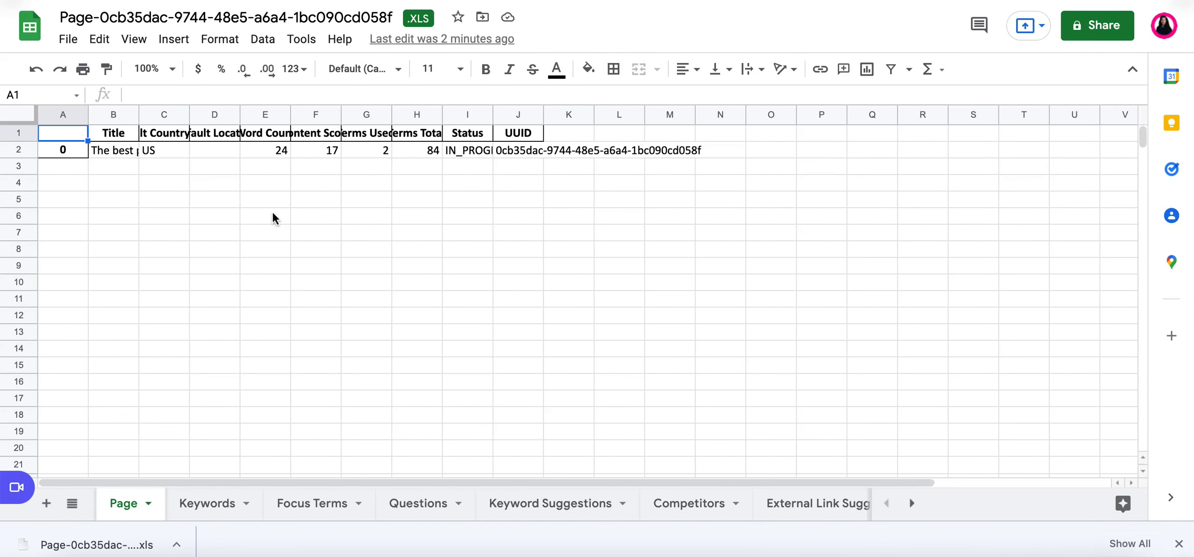
{"action": "mouse_move", "coordinate": [185, 199]}
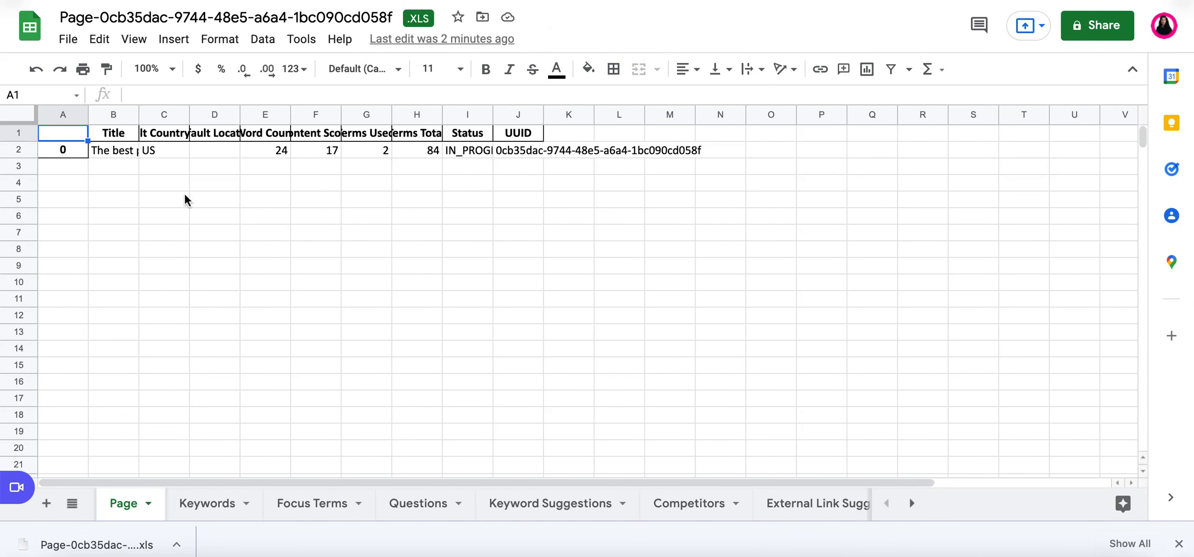
{"action": "mouse_move", "coordinate": [131, 118]}
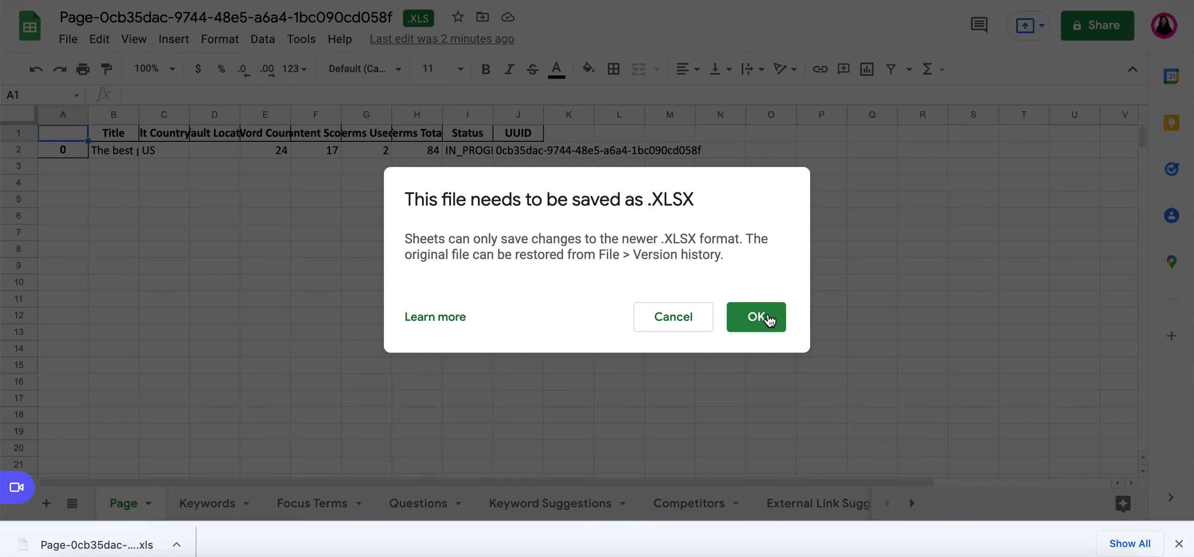
Save the export as XLSX 'The best plants for indoor low light' and browse its Keywords and Questions sheets.
{"action": "left_click", "coordinate": [756, 317]}
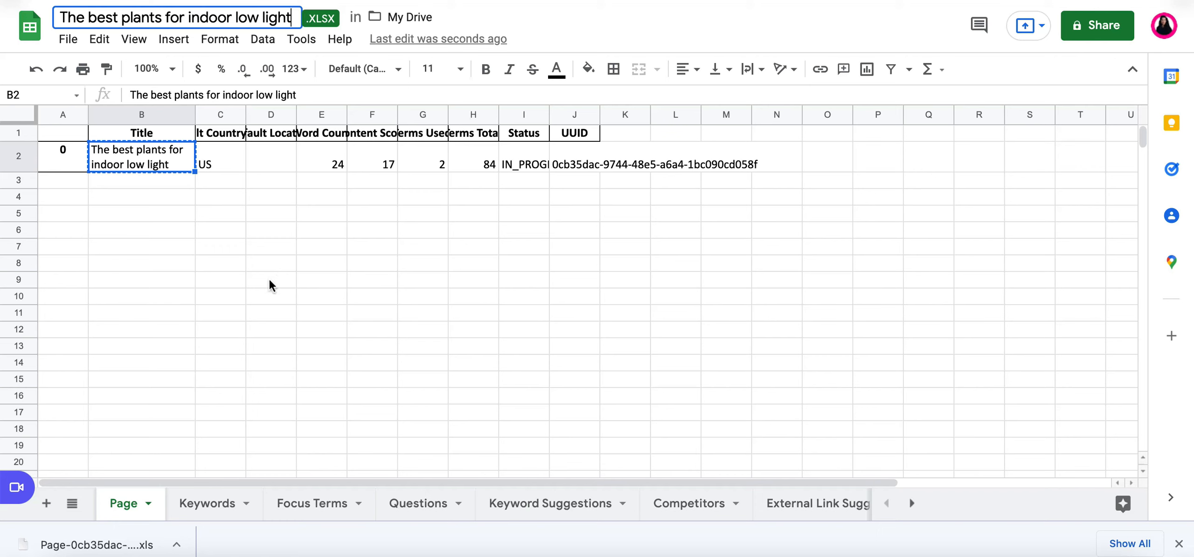
{"action": "left_click", "coordinate": [496, 279]}
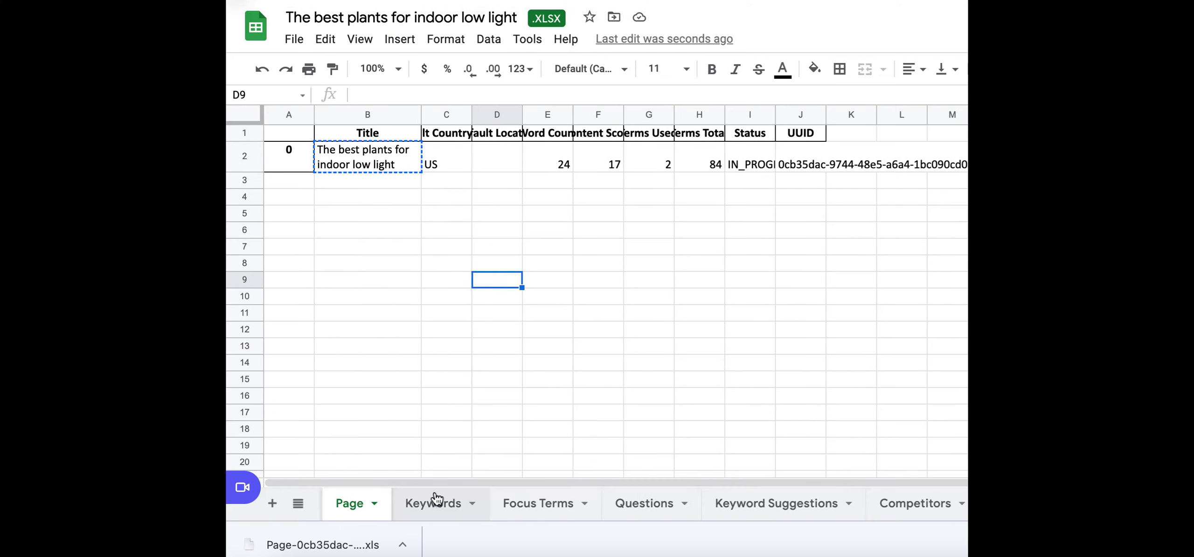
{"action": "left_click", "coordinate": [432, 503]}
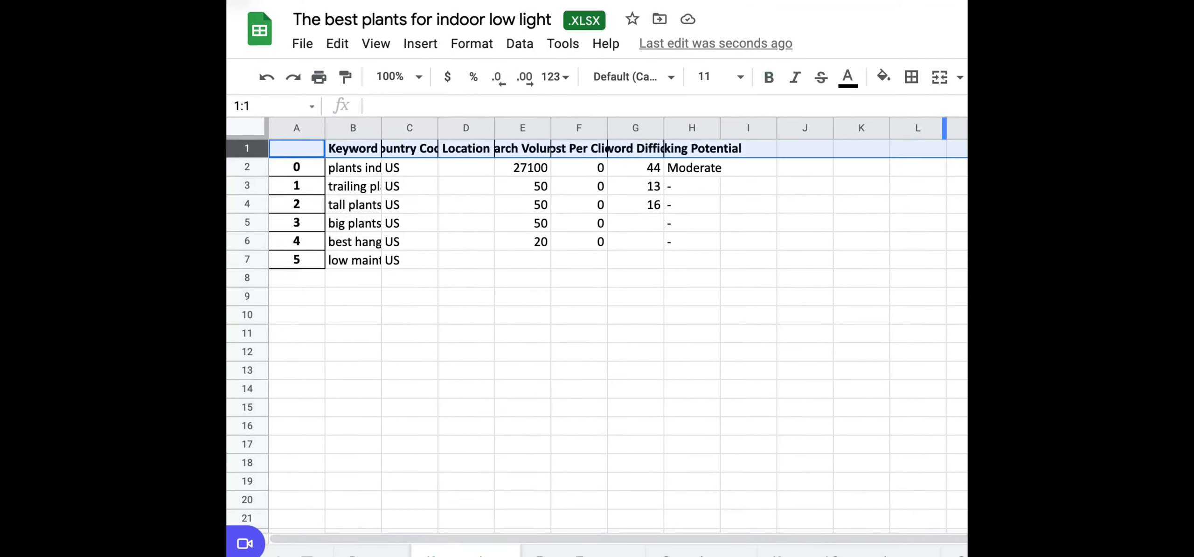
{"action": "left_click", "coordinate": [353, 127]}
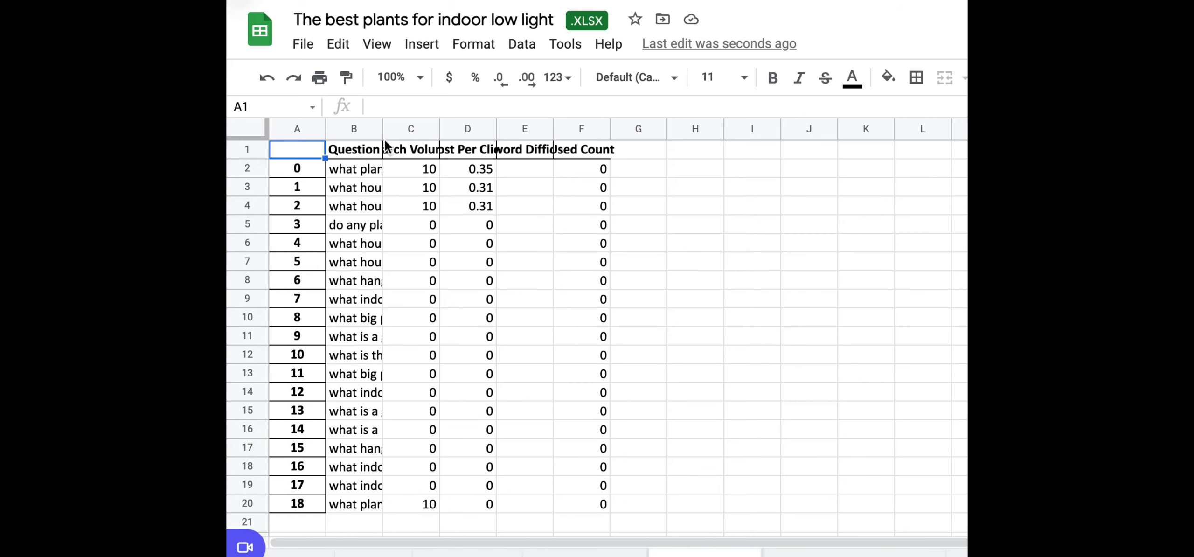
{"action": "left_click", "coordinate": [354, 127]}
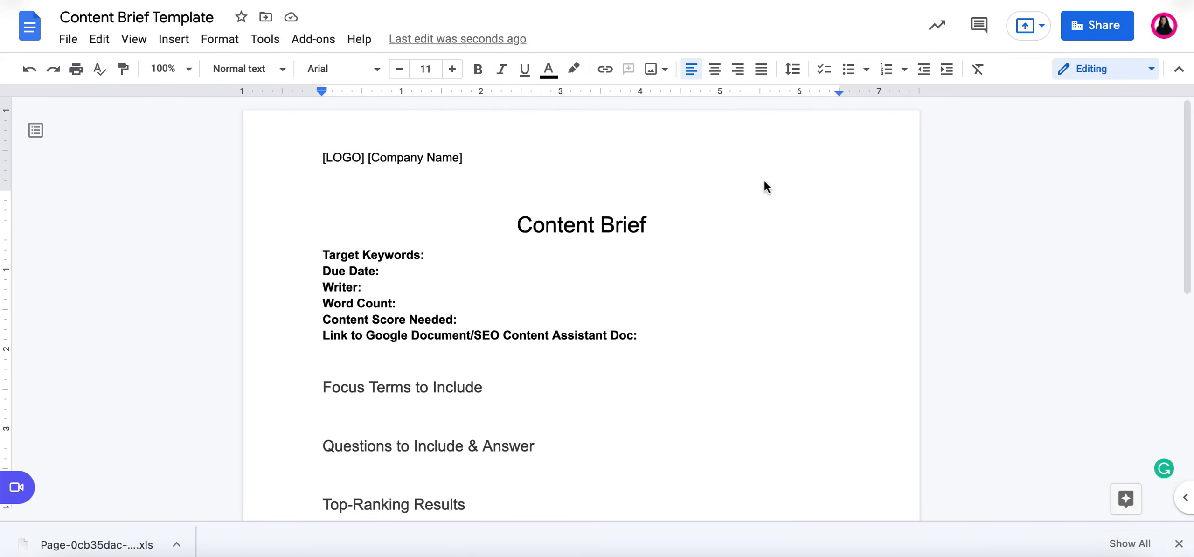
{"action": "mouse_move", "coordinate": [564, 419]}
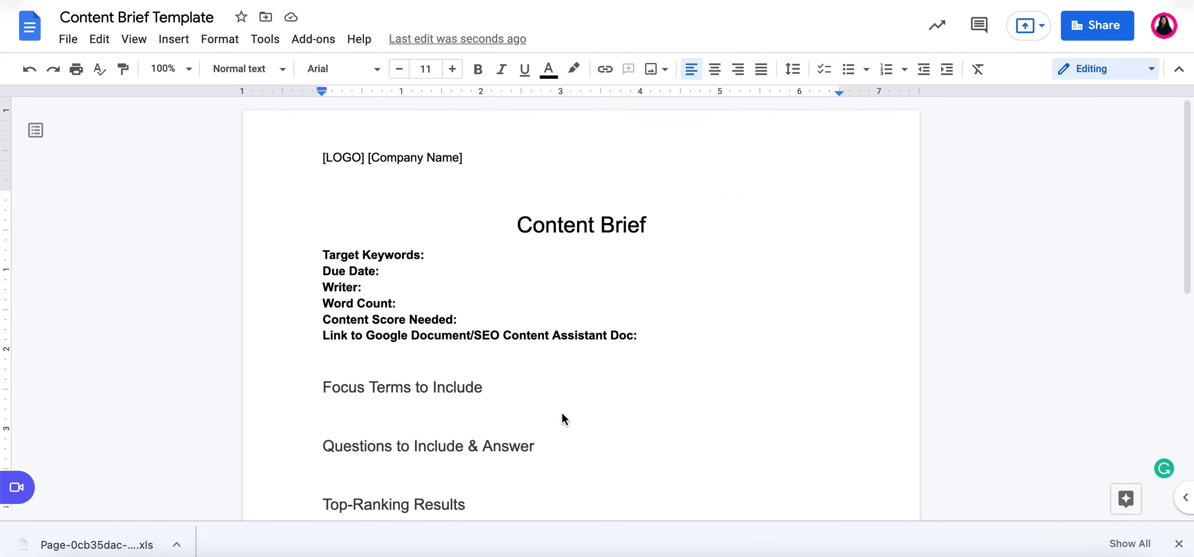
Scroll through the Content Brief Template's sections in Google Docs.
{"action": "scroll", "scroll_direction": "down", "scroll_amount": 3}
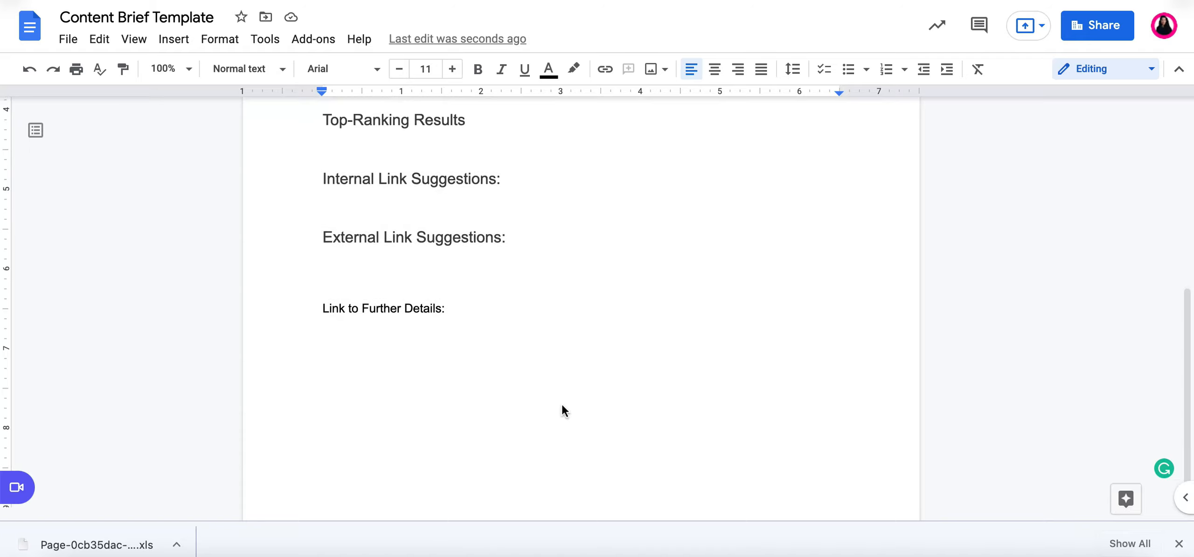
{"action": "scroll", "scroll_direction": "up", "scroll_amount": 3}
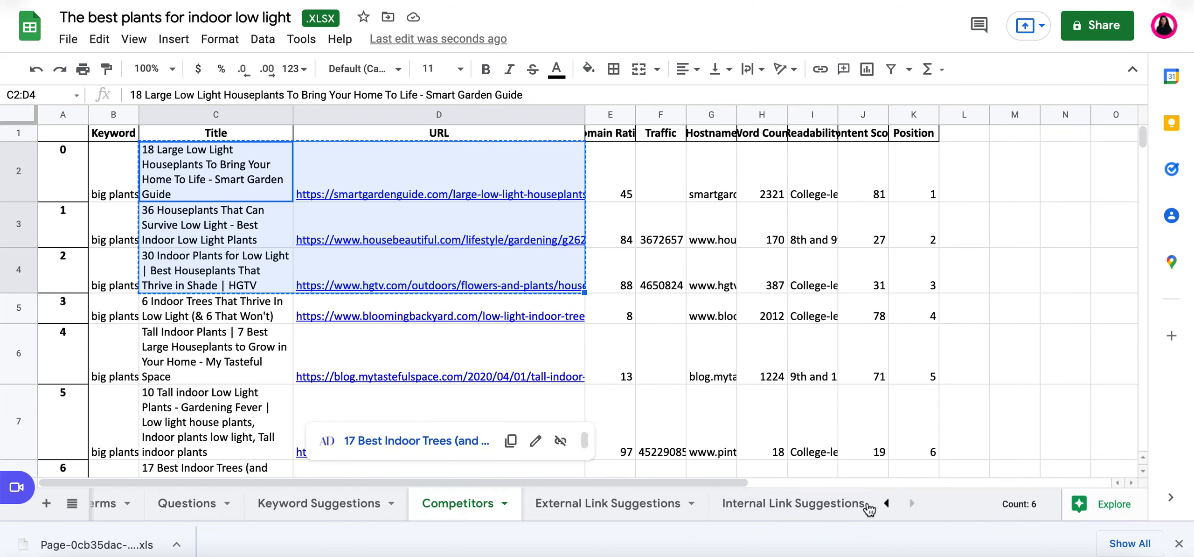
Copy the six keywords with figures (B2:G7) from the Keywords sheet.
{"action": "left_click", "coordinate": [200, 503]}
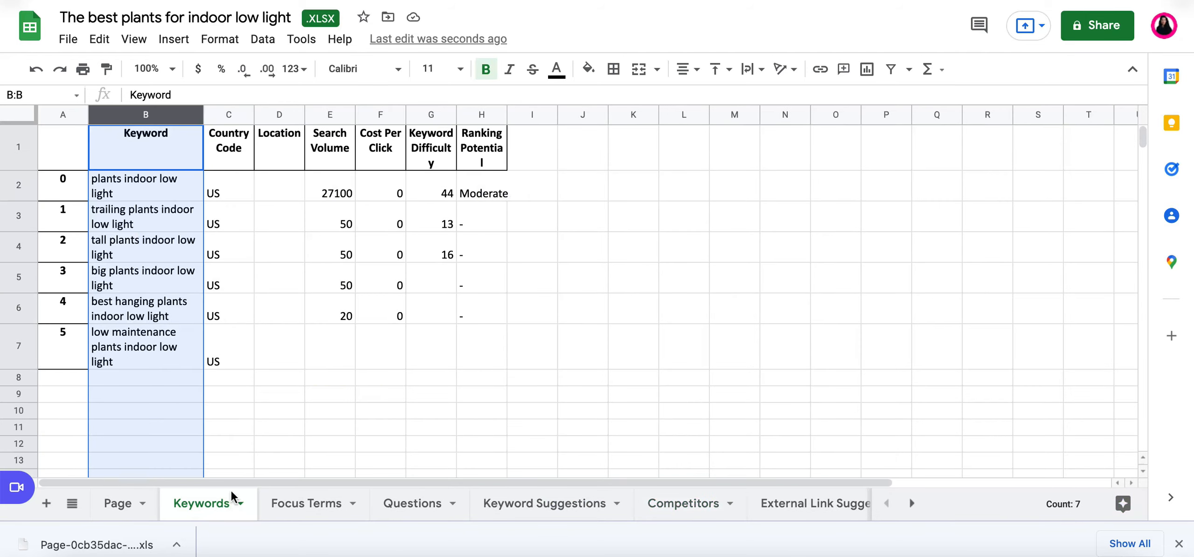
{"action": "mouse_move", "coordinate": [189, 247]}
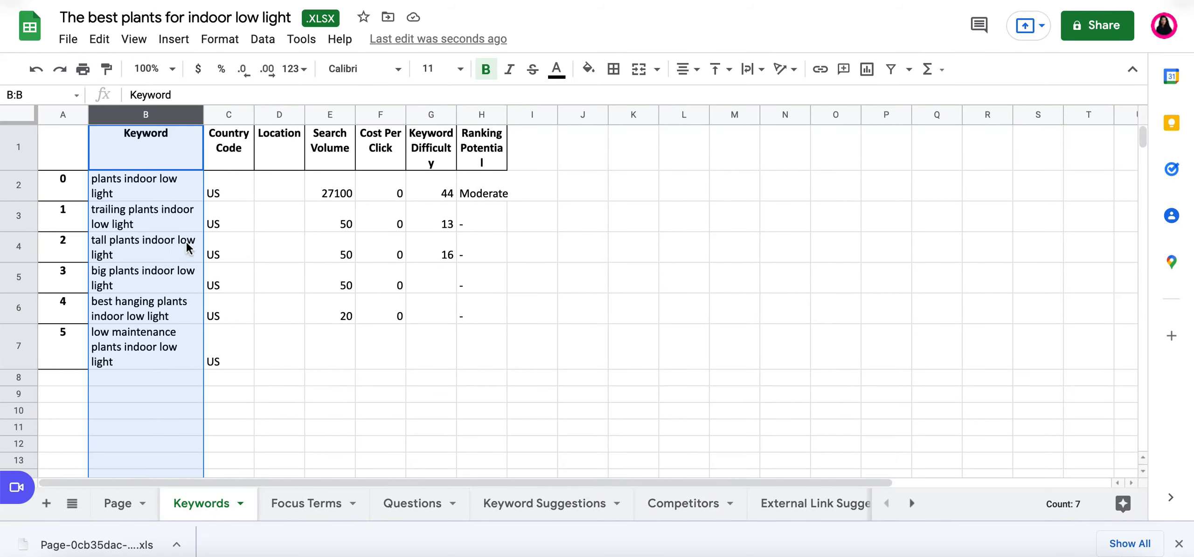
{"action": "left_click", "coordinate": [145, 186]}
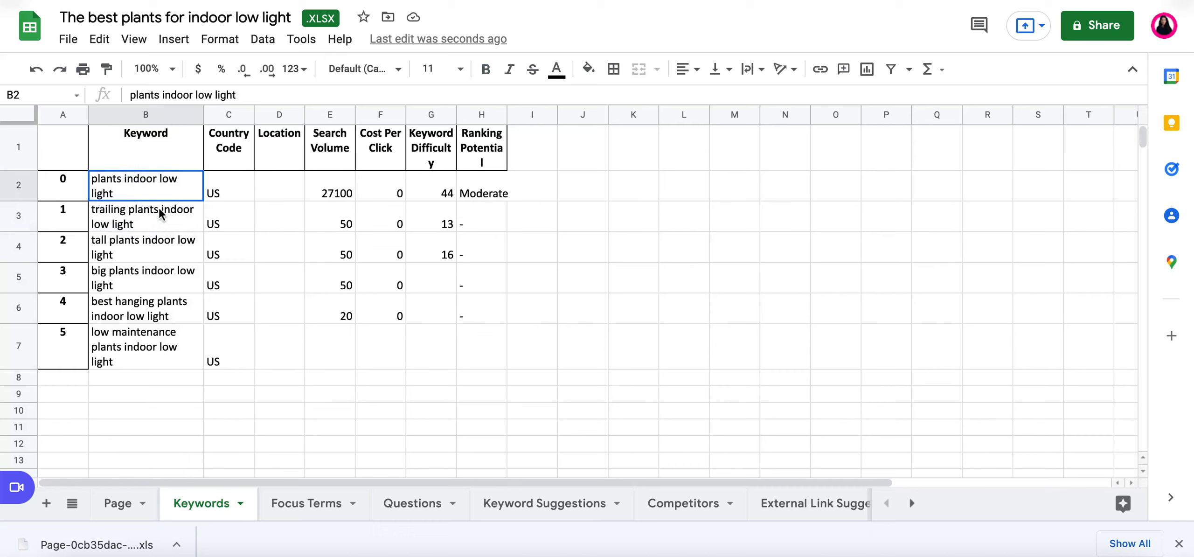
{"action": "left_click_drag", "start_coordinate": [145, 185], "coordinate": [438, 362]}
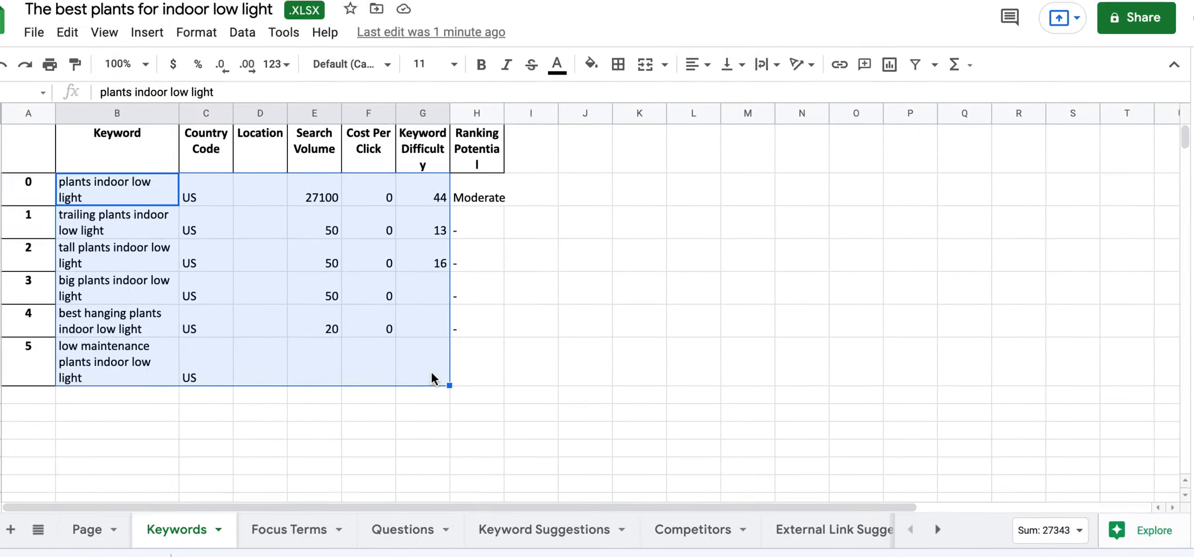
{"action": "right_click", "coordinate": [432, 379]}
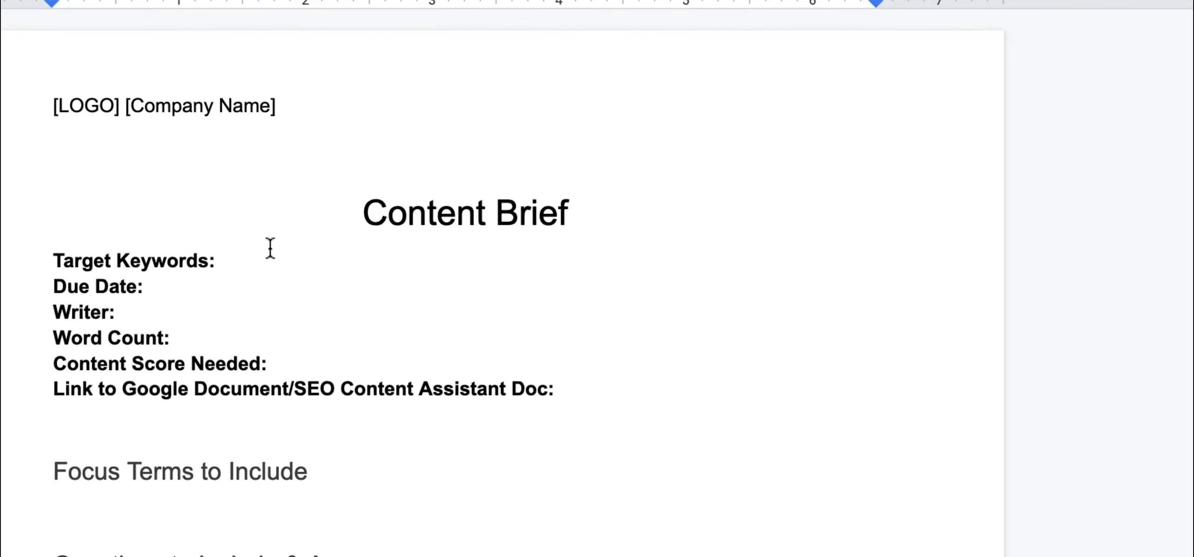
{"action": "right_click", "coordinate": [281, 253]}
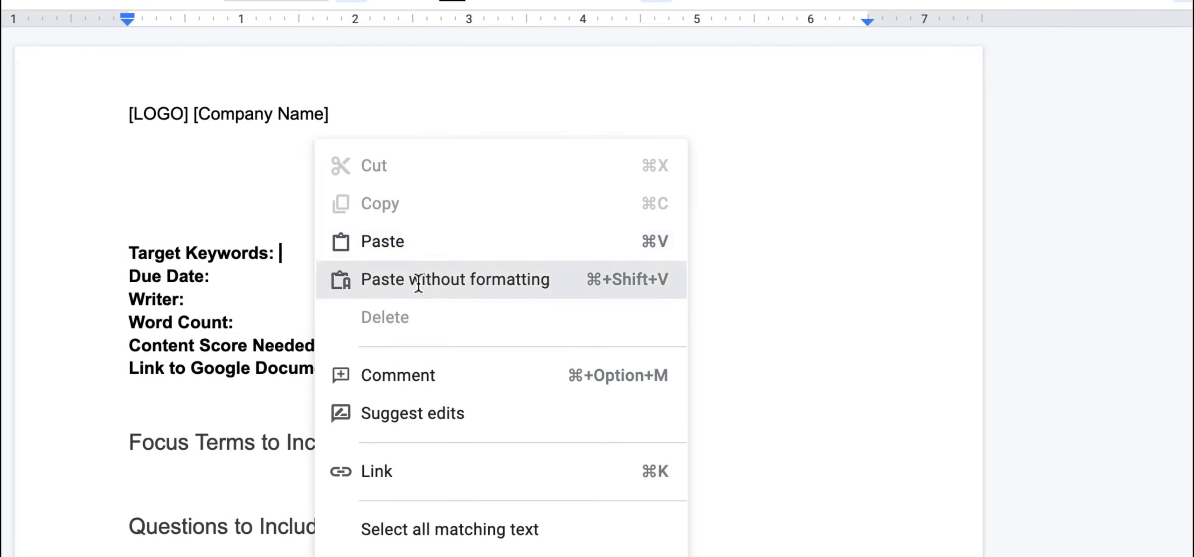
Paste the keywords as plain text, keep SV 27100 and KD 44 on the first, unbold the rest.
{"action": "left_click", "coordinate": [455, 279]}
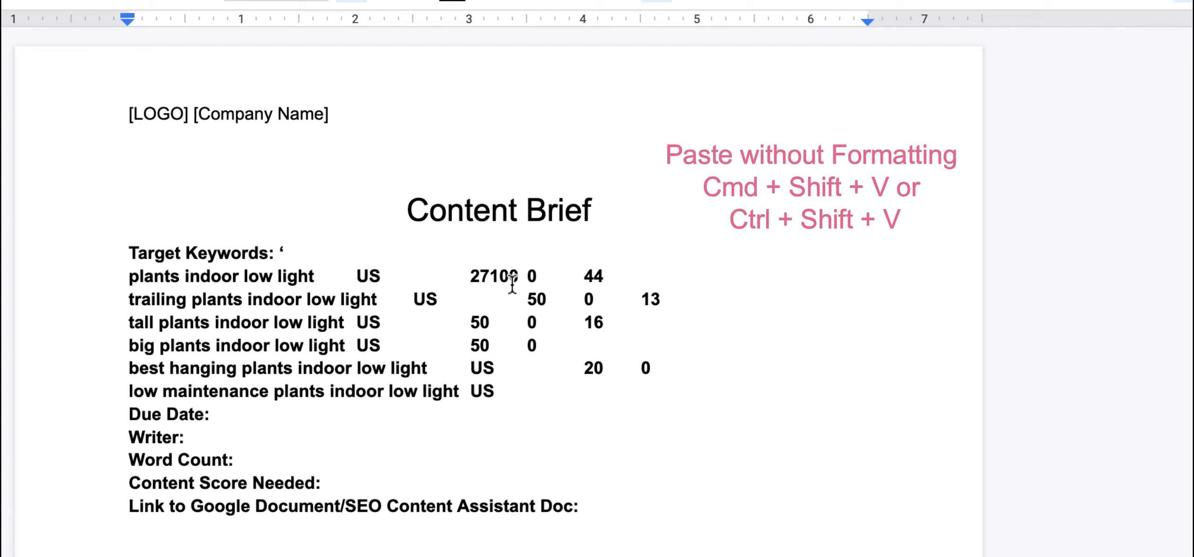
{"action": "double_click", "coordinate": [494, 276]}
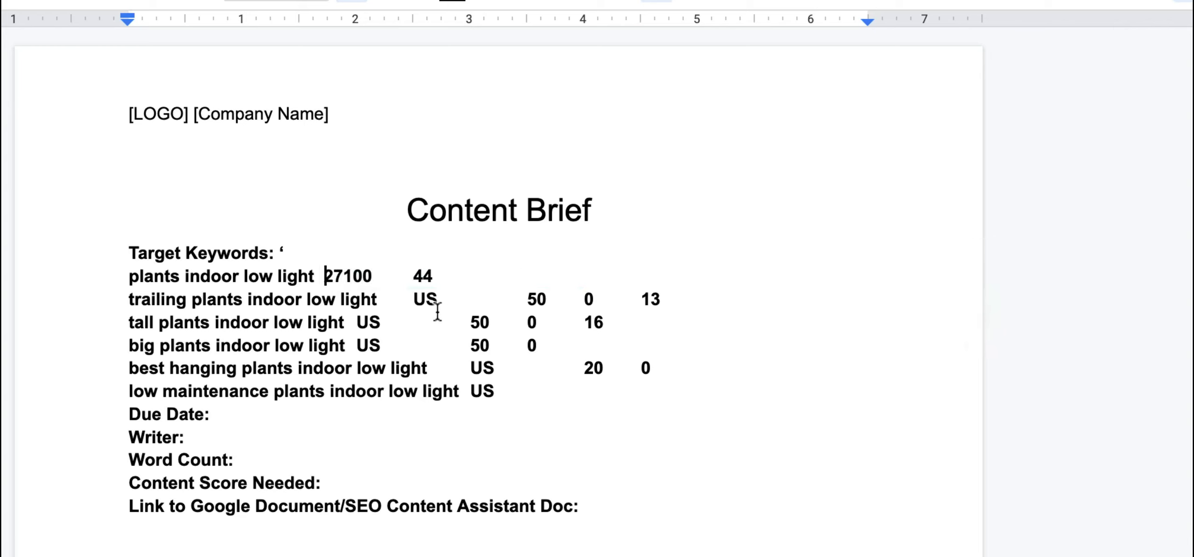
{"action": "type", "text": "SV"}
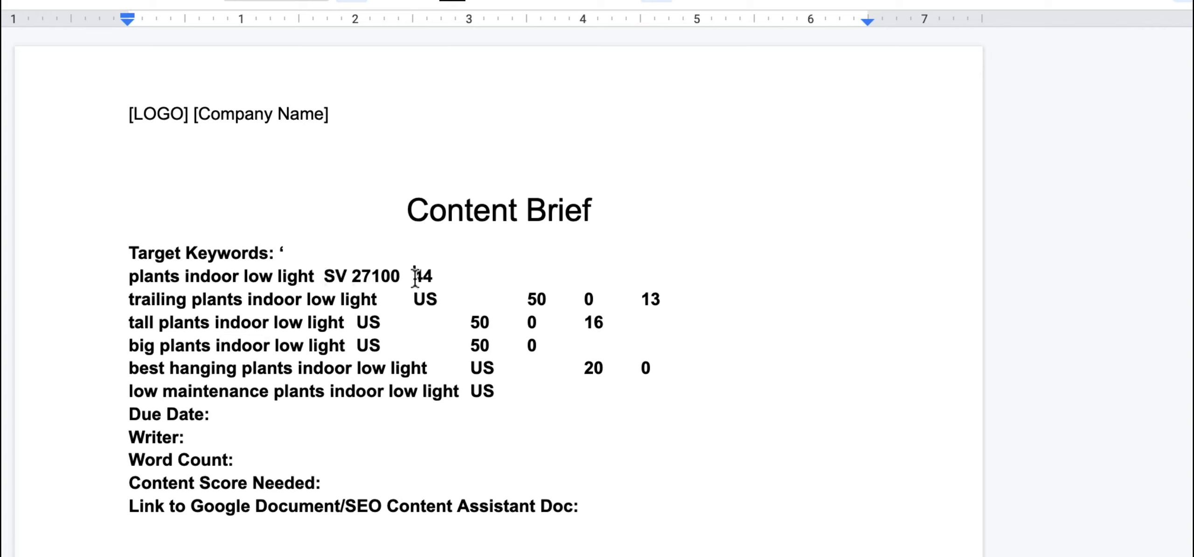
{"action": "type", "text": "KD"}
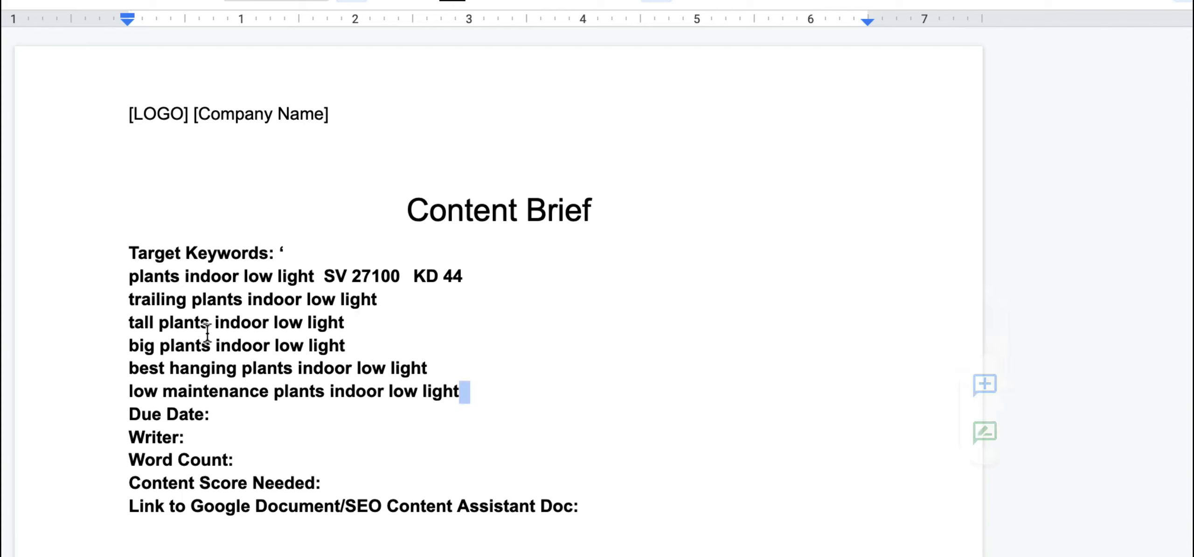
{"action": "left_click_drag", "start_coordinate": [128, 299], "coordinate": [459, 392]}
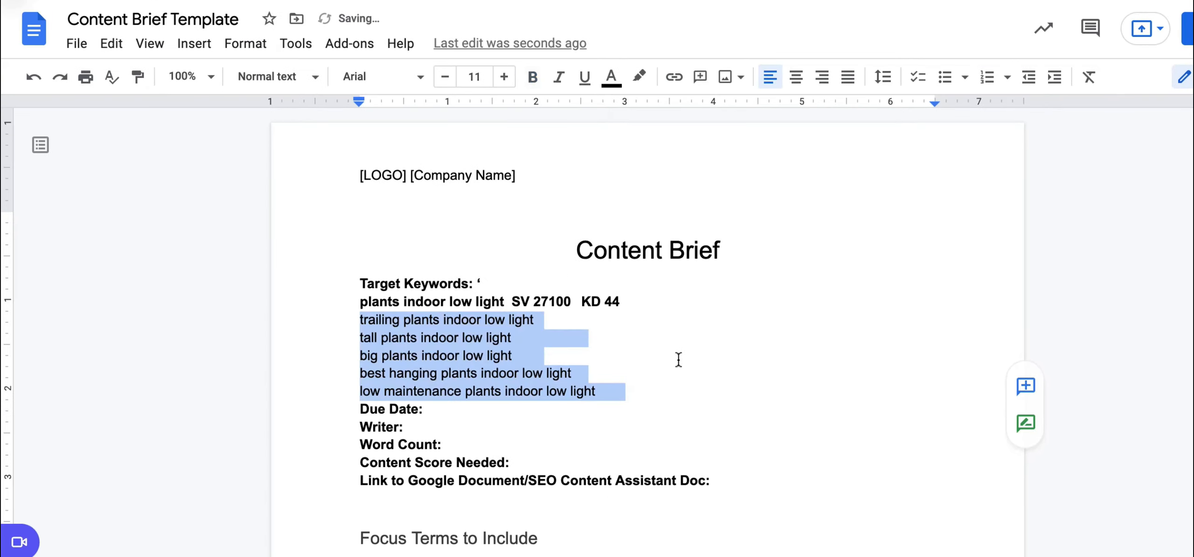
Check the brief and sheet, then view Search Atlas's content score of 6 and 24 words.
{"action": "left_click", "coordinate": [532, 76]}
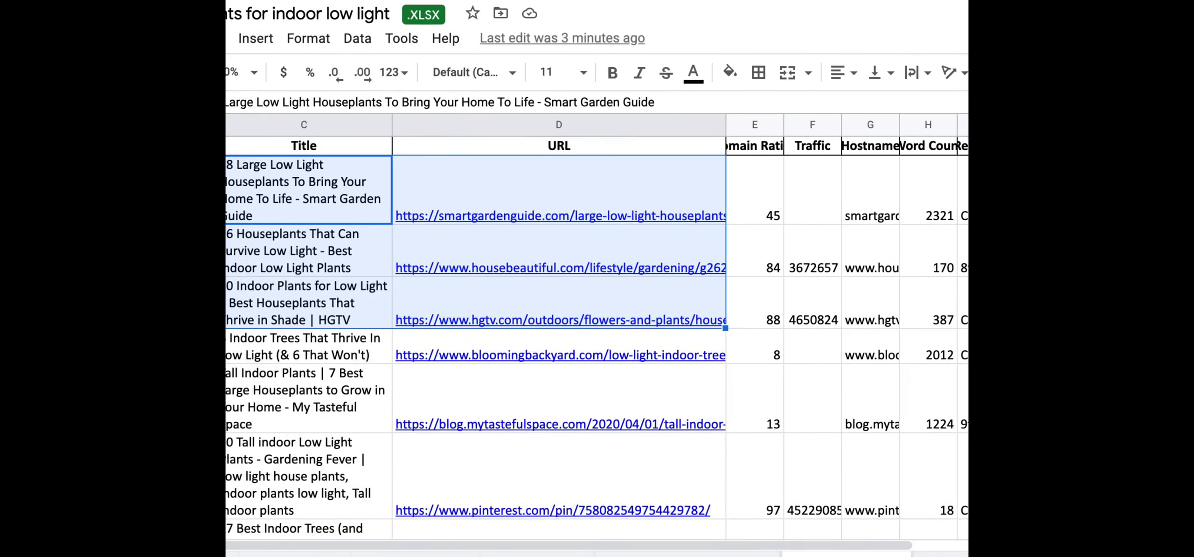
{"action": "scroll", "scroll_direction": "right", "scroll_amount": 3}
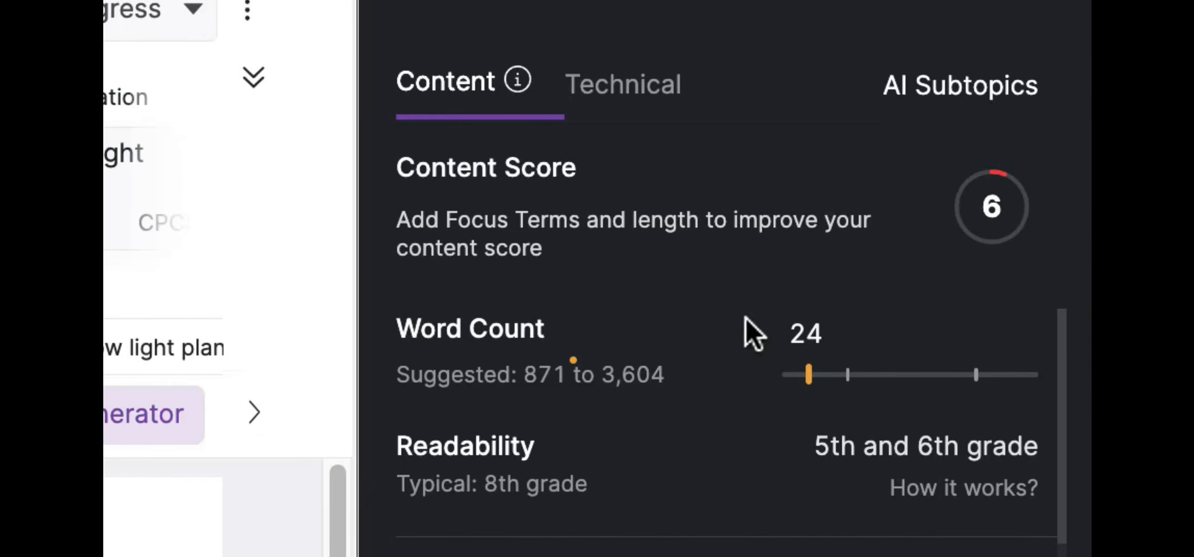
{"action": "mouse_move", "coordinate": [472, 407]}
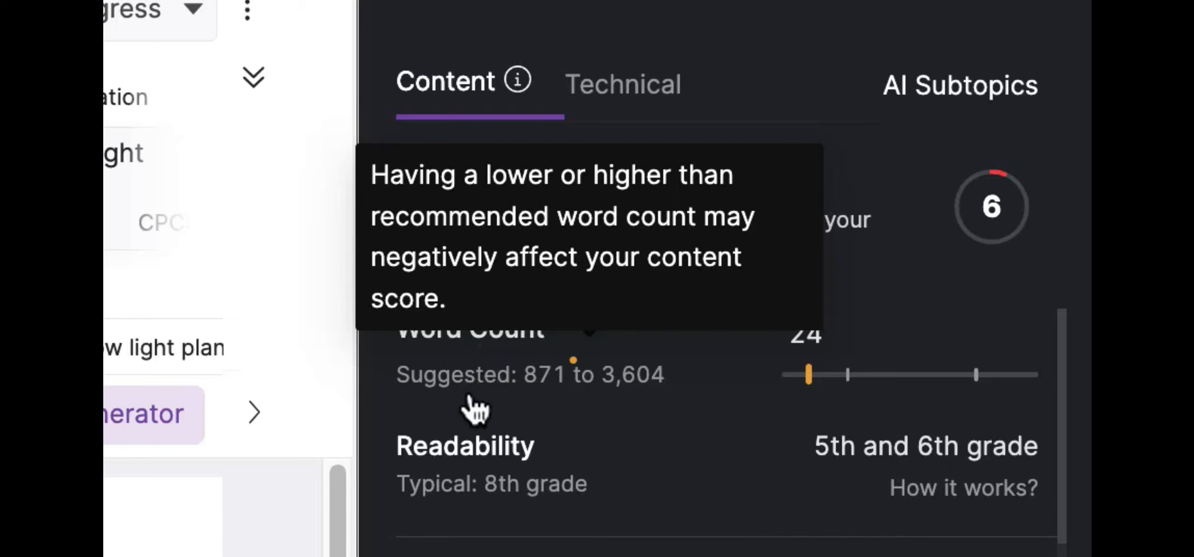
{"action": "mouse_move", "coordinate": [484, 411]}
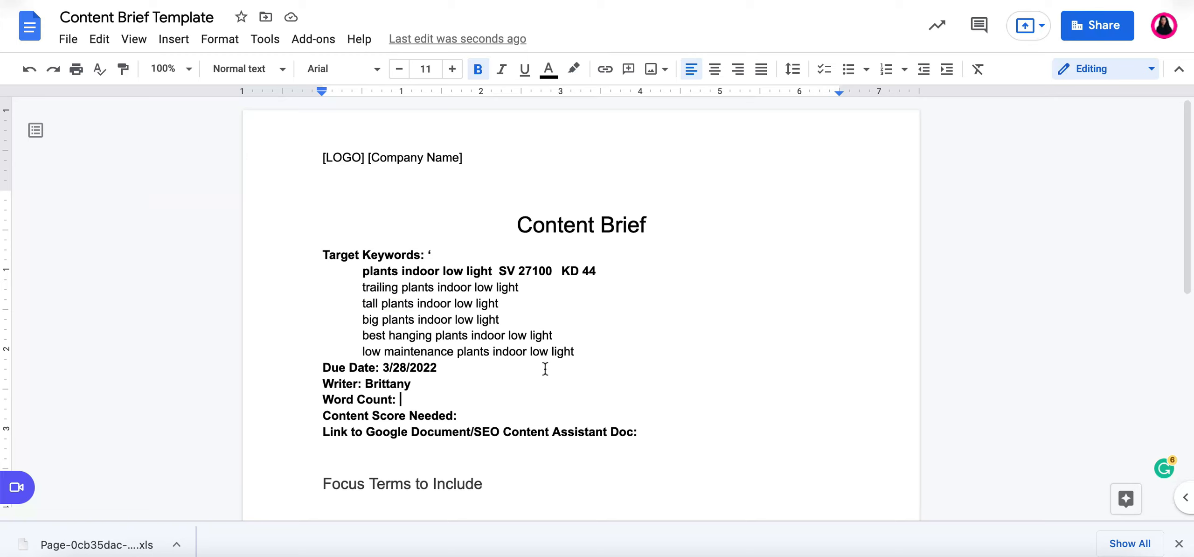
Enter '2400 Words' as the word count and 92 as the content score needed.
{"action": "type", "text": "2"}
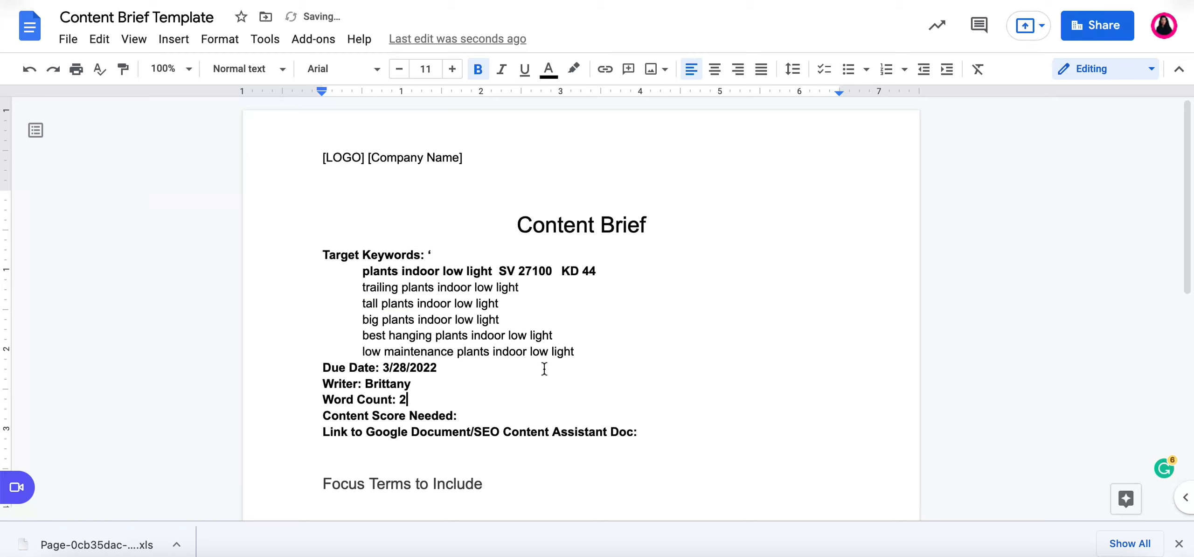
{"action": "type", "text": "400"}
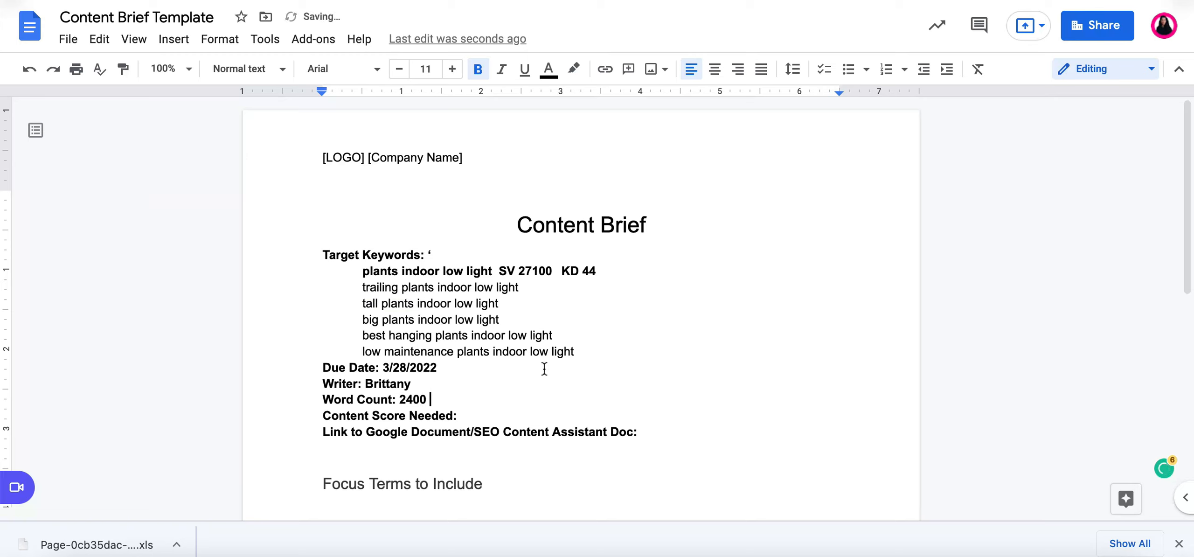
{"action": "type", "text": "Words"}
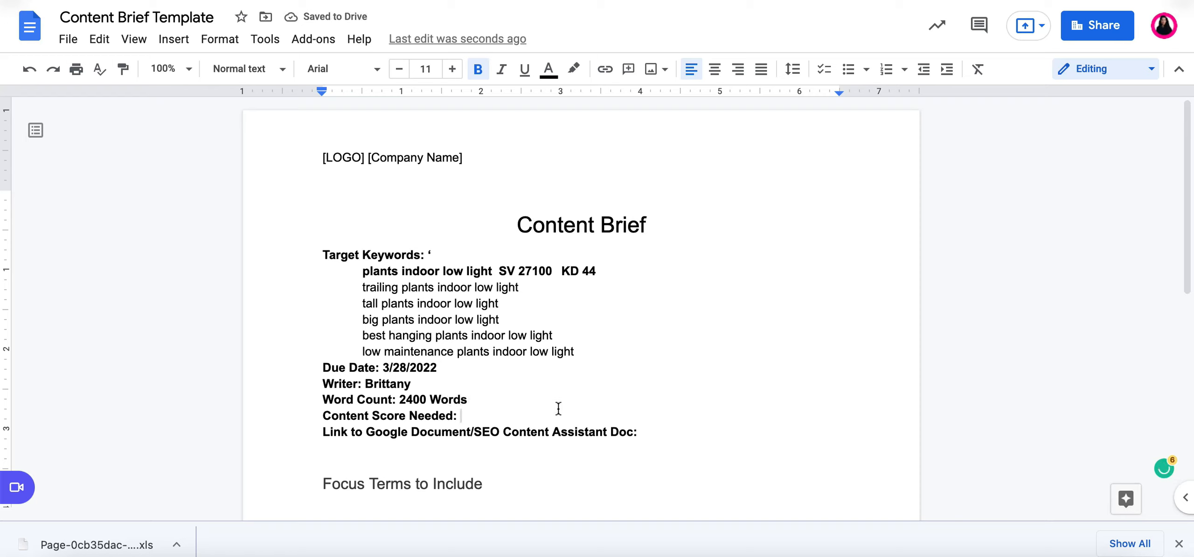
{"action": "type", "text": "92"}
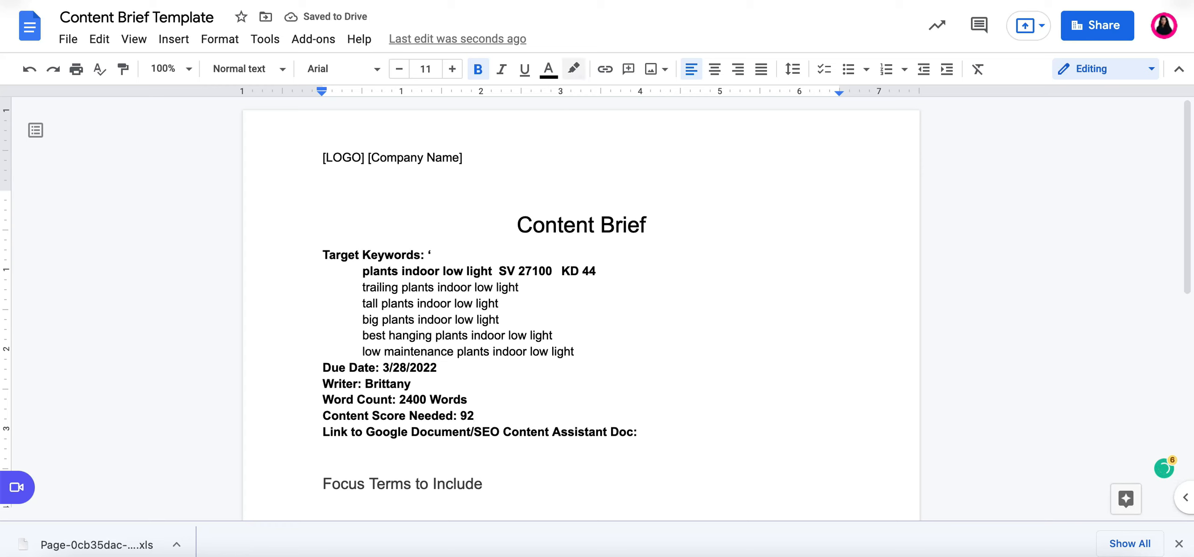
{"action": "left_click", "coordinate": [569, 288]}
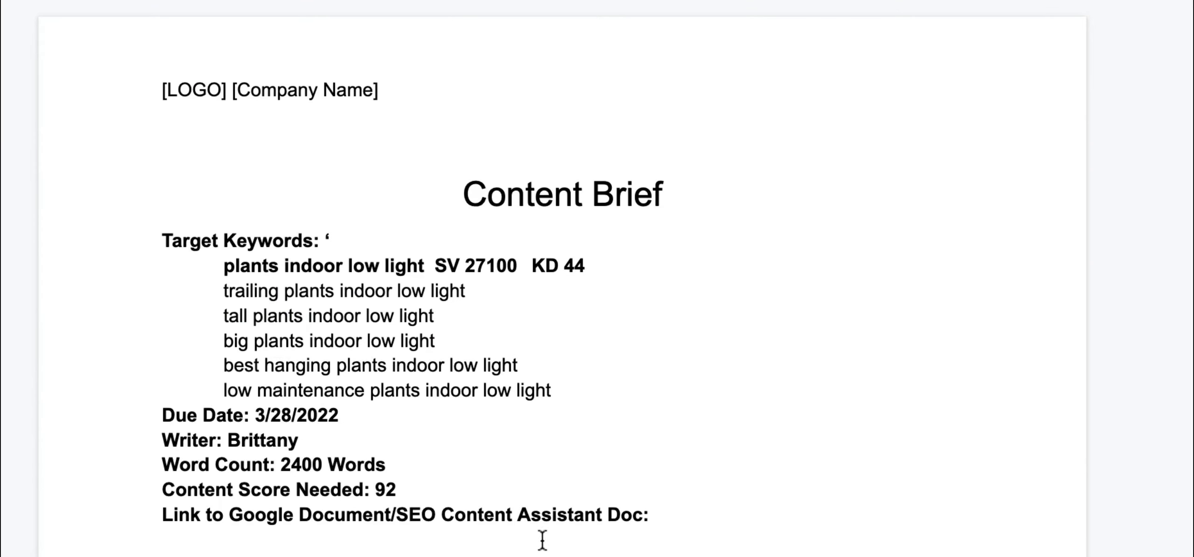
Paste the linkgraph SEO Content Assistant URL into the document link field.
{"action": "type", "text": "https://dashboard.linkgraph.io/content/seo-content-assistant-public/0cb35dac-9744-48e5-"}
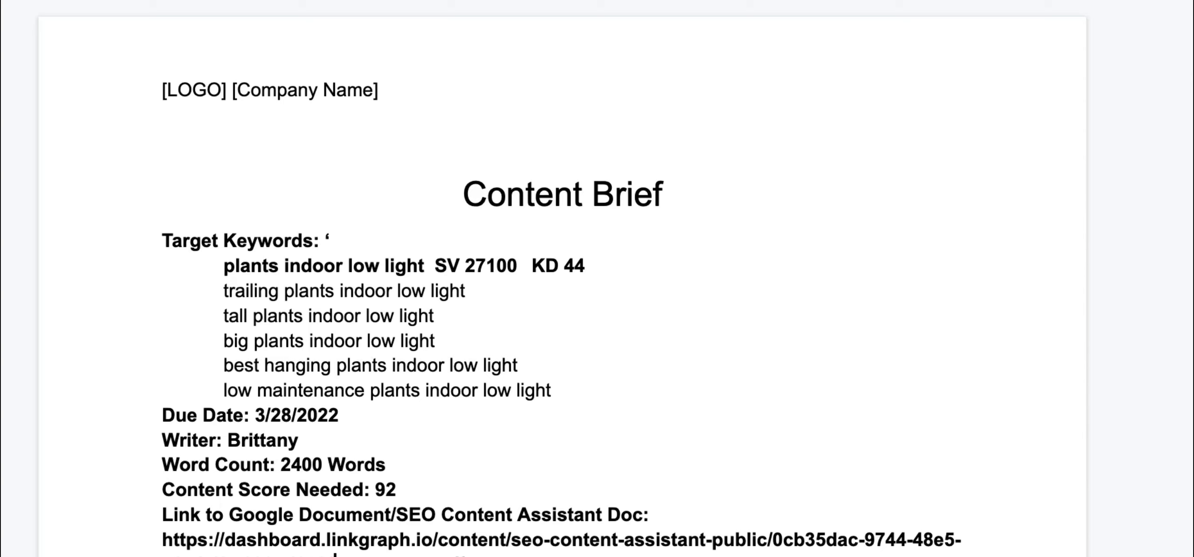
{"action": "scroll", "scroll_direction": "down", "scroll_amount": 3}
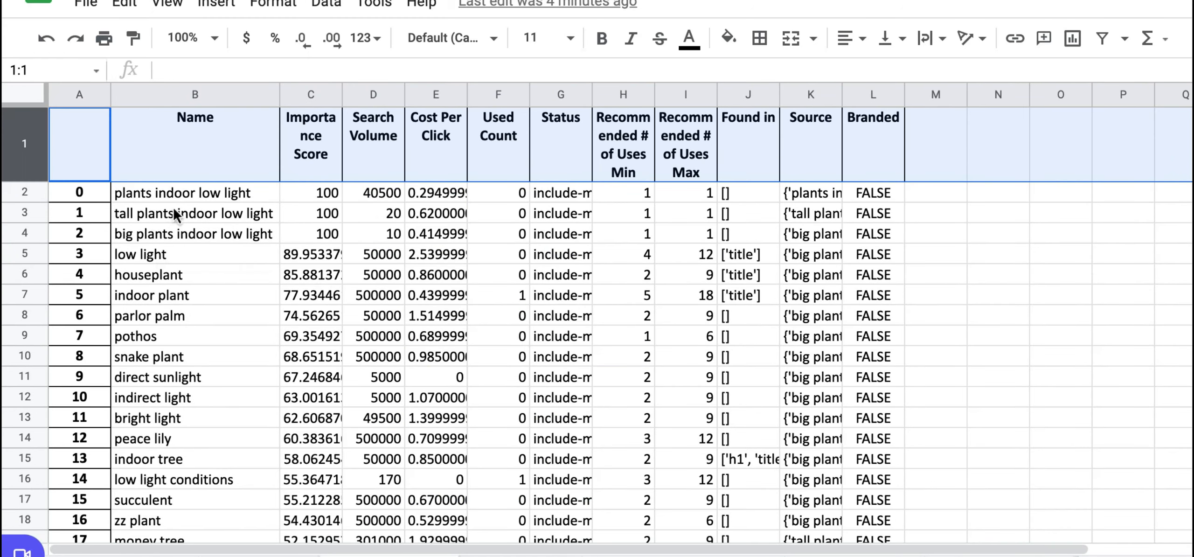
Copy the focus term names in cells B2:B57 of the spreadsheet.
{"action": "left_click", "coordinate": [195, 192]}
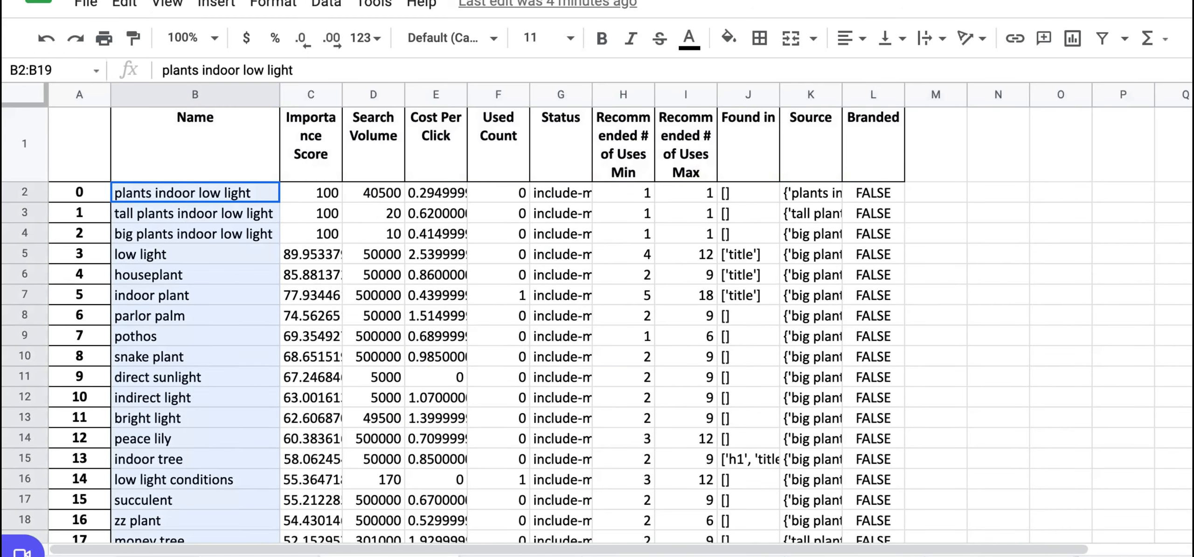
{"action": "scroll", "scroll_direction": "down", "scroll_amount": 3}
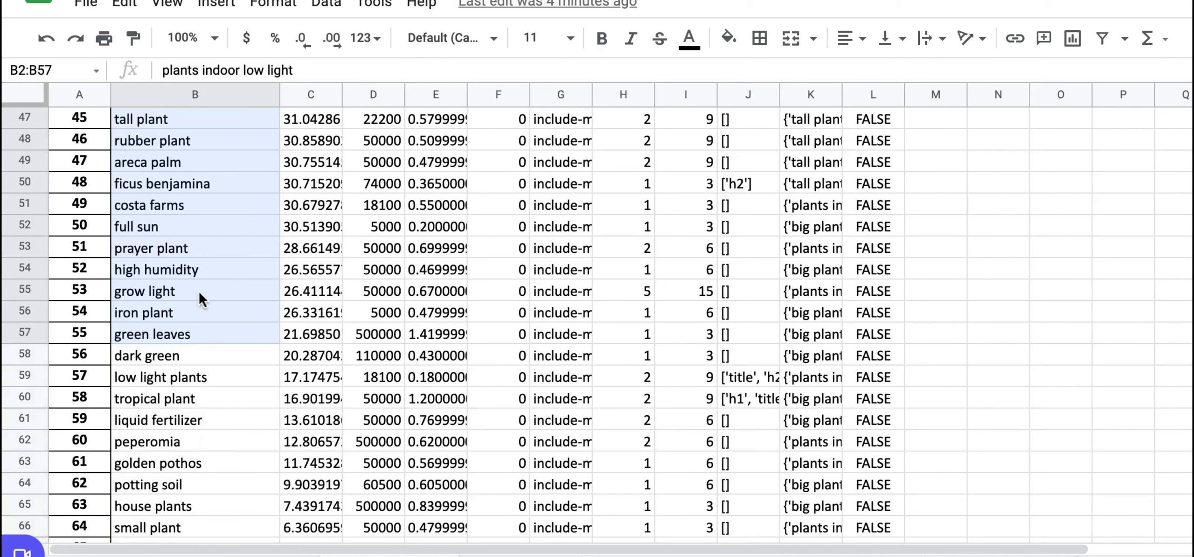
{"action": "right_click", "coordinate": [145, 290]}
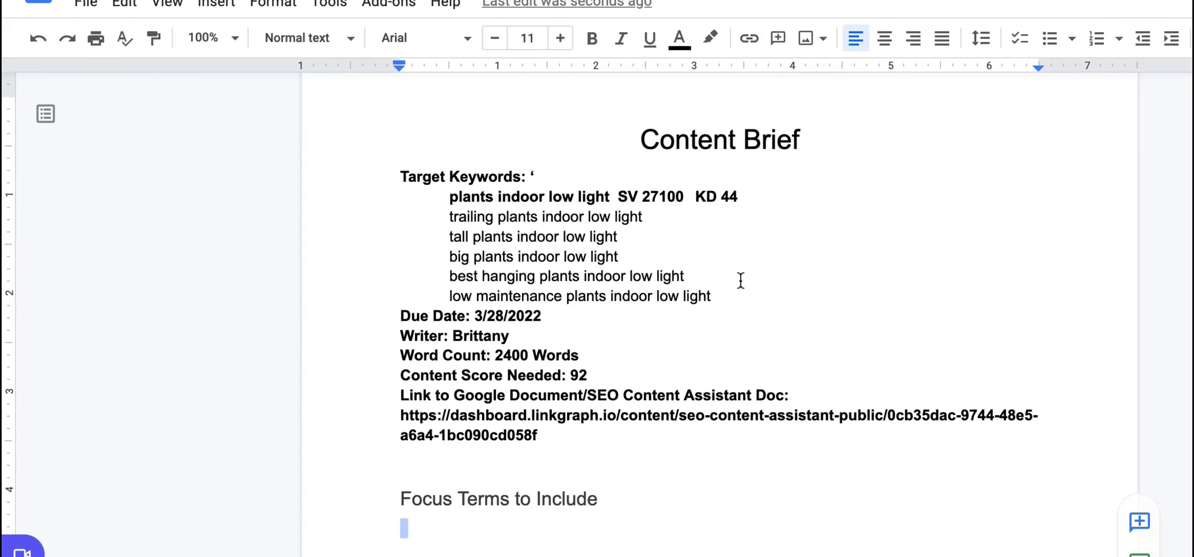
Add the focus terms as a checklist and competitor titles with URLs under Top-Ranking Results.
{"action": "scroll", "scroll_direction": "down", "scroll_amount": 3}
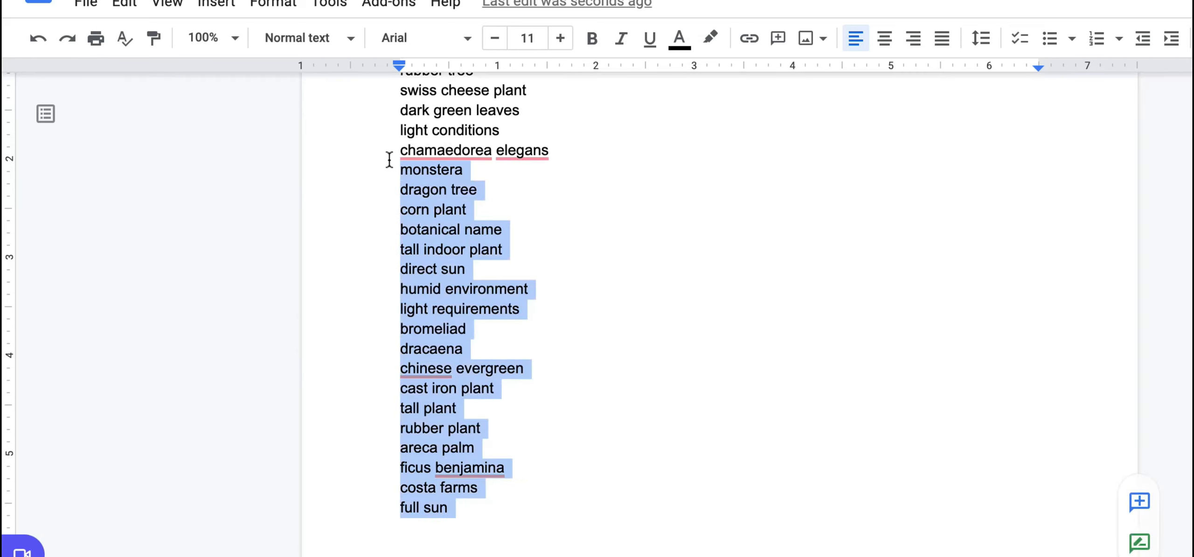
{"action": "scroll", "scroll_direction": "down", "scroll_amount": 3}
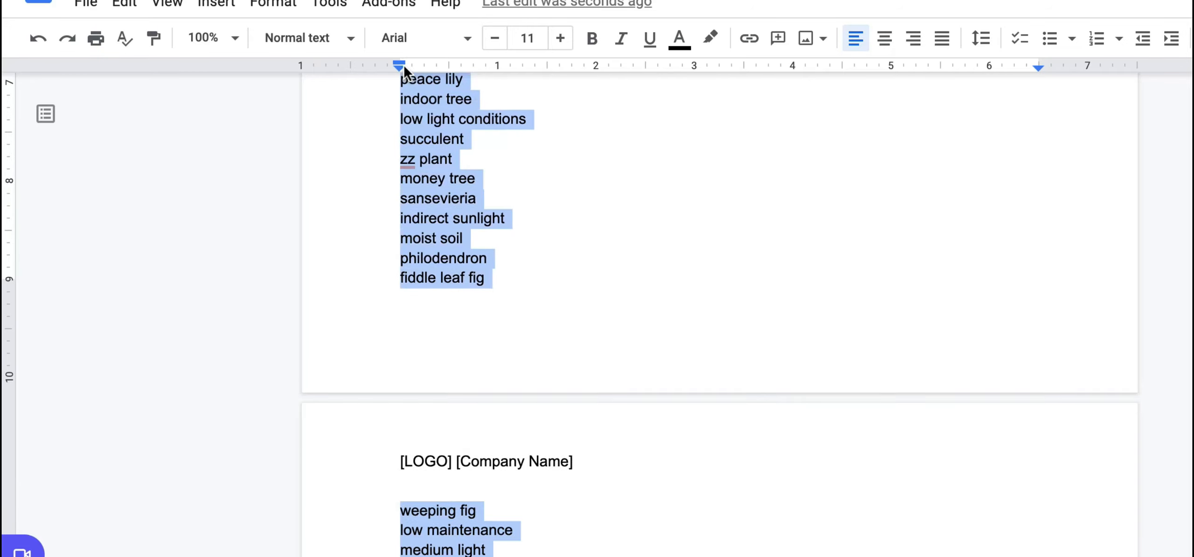
{"action": "scroll", "scroll_direction": "up", "scroll_amount": 3}
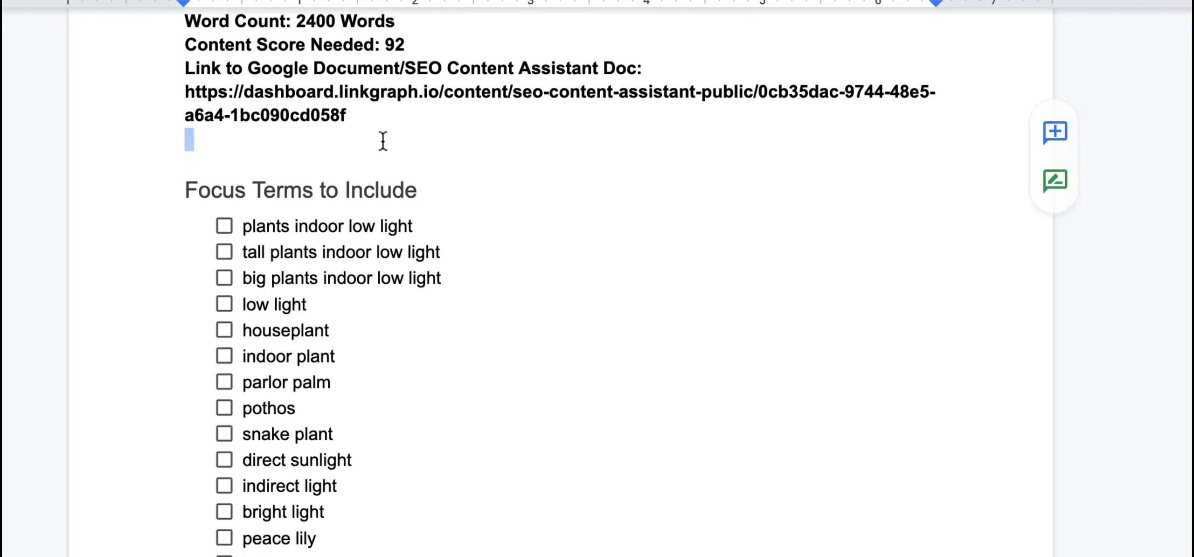
{"action": "scroll", "scroll_direction": "down", "scroll_amount": 3}
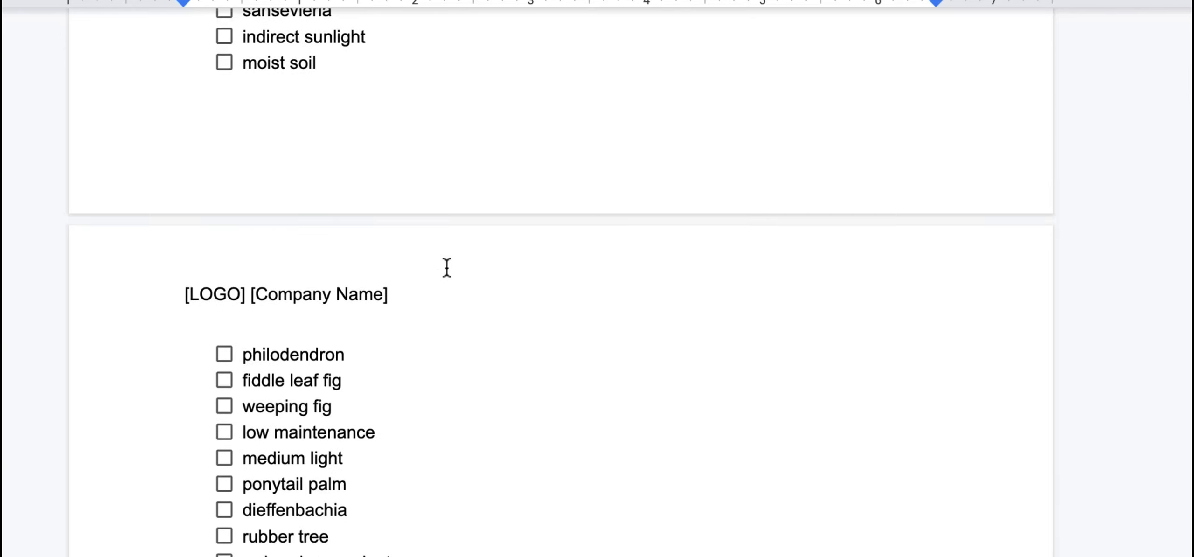
{"action": "scroll", "scroll_direction": "up", "scroll_amount": 3}
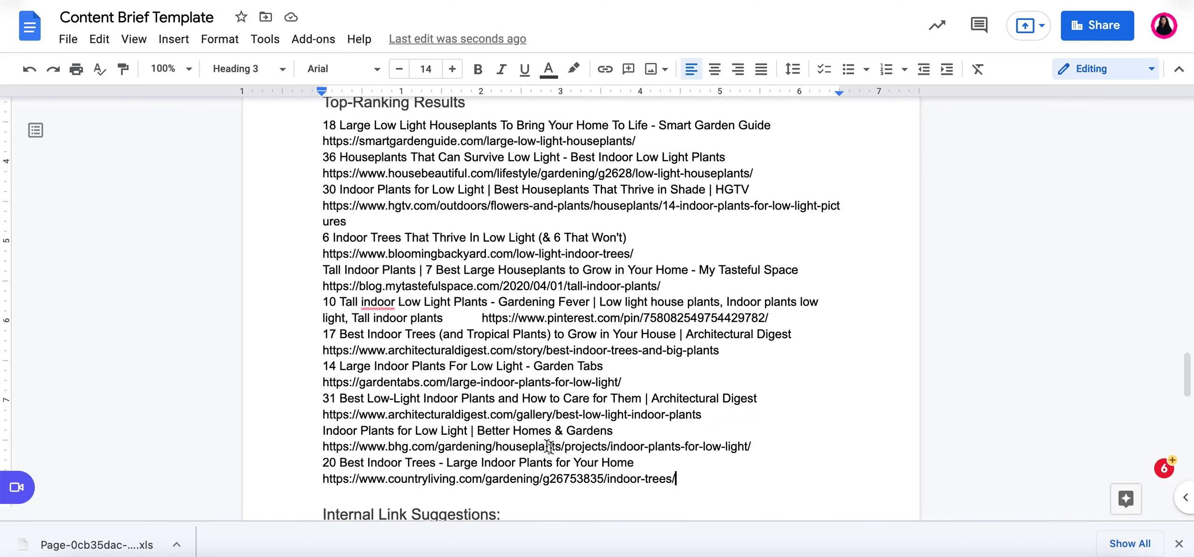
Add numbered Internal and External Link Suggestions lists and share the sheet with anyone with the link.
{"action": "scroll", "scroll_direction": "down", "scroll_amount": 3}
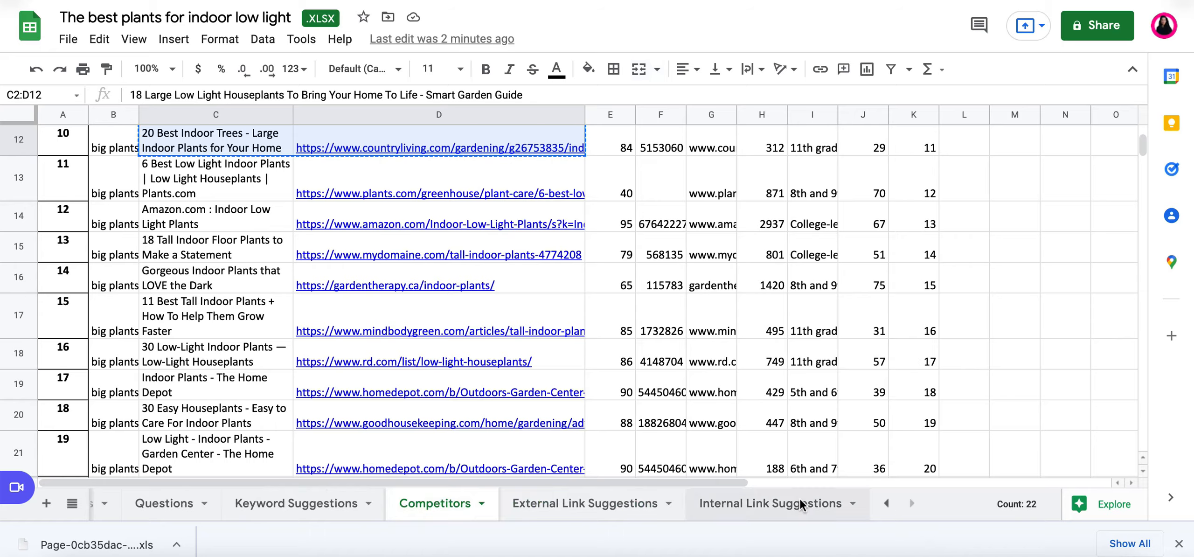
{"action": "left_click", "coordinate": [769, 503]}
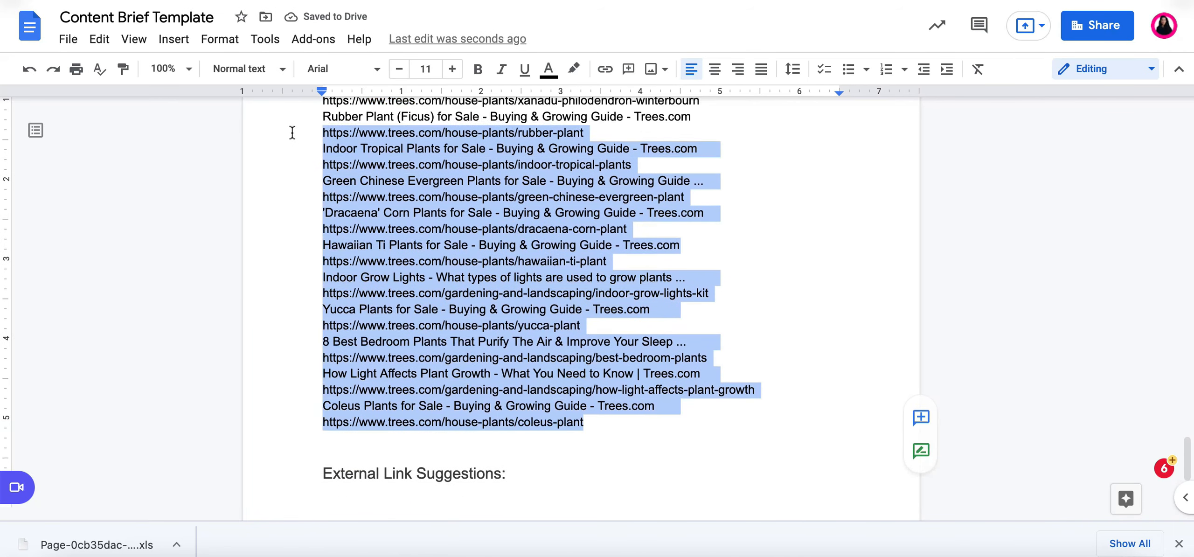
{"action": "left_click", "coordinate": [886, 68]}
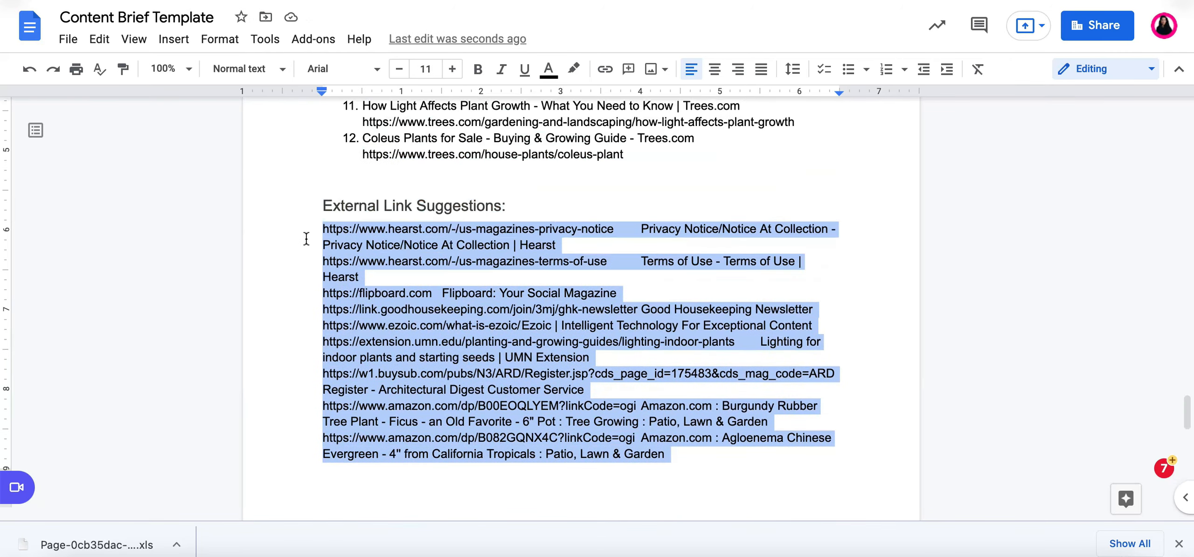
{"action": "key", "text": "Delete"}
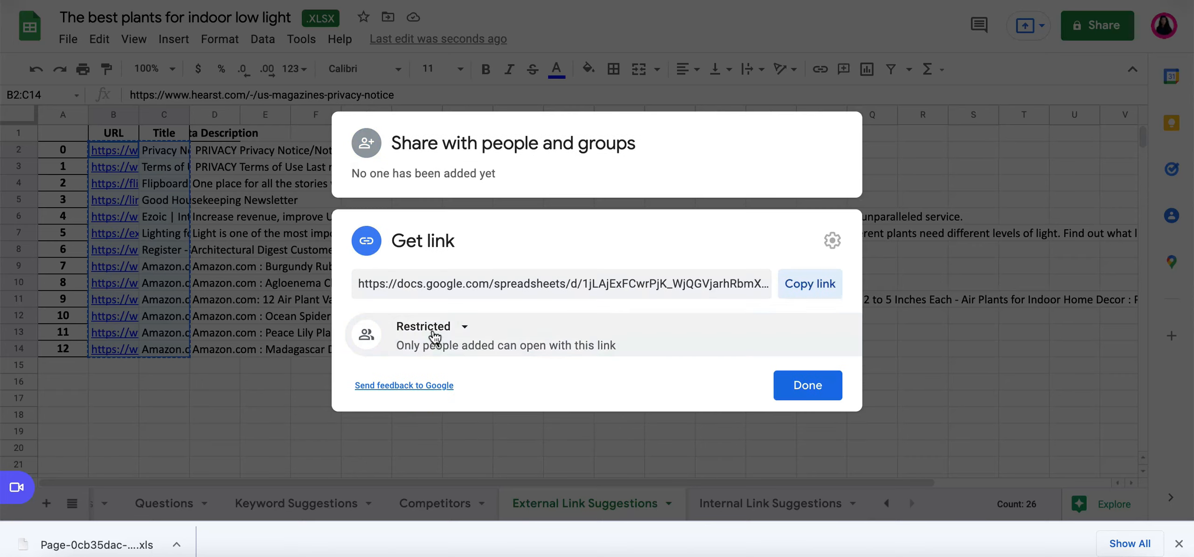
{"action": "left_click", "coordinate": [430, 326]}
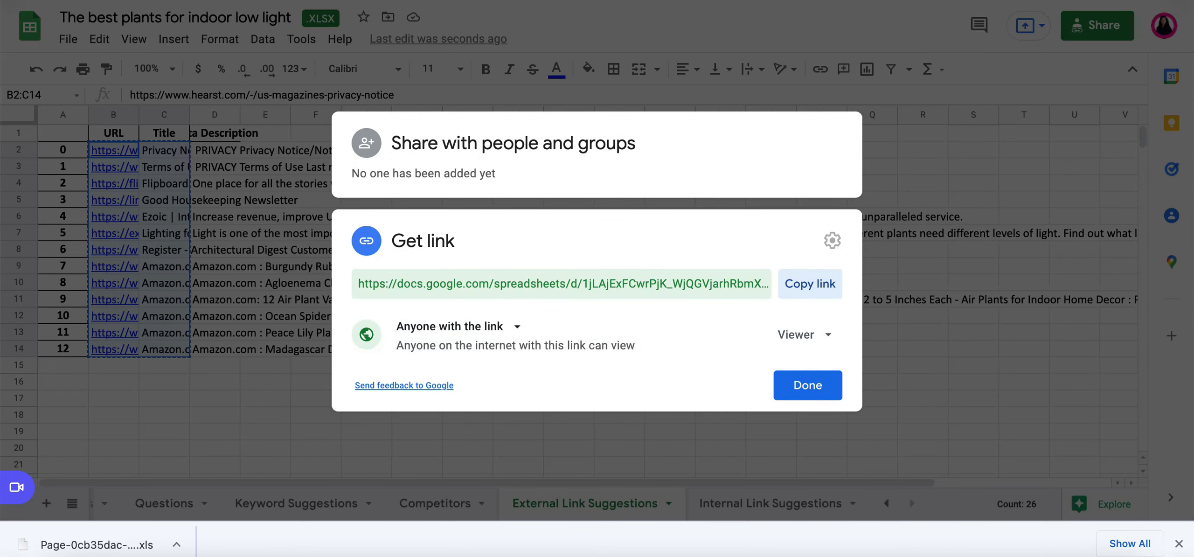
{"action": "left_click", "coordinate": [806, 385]}
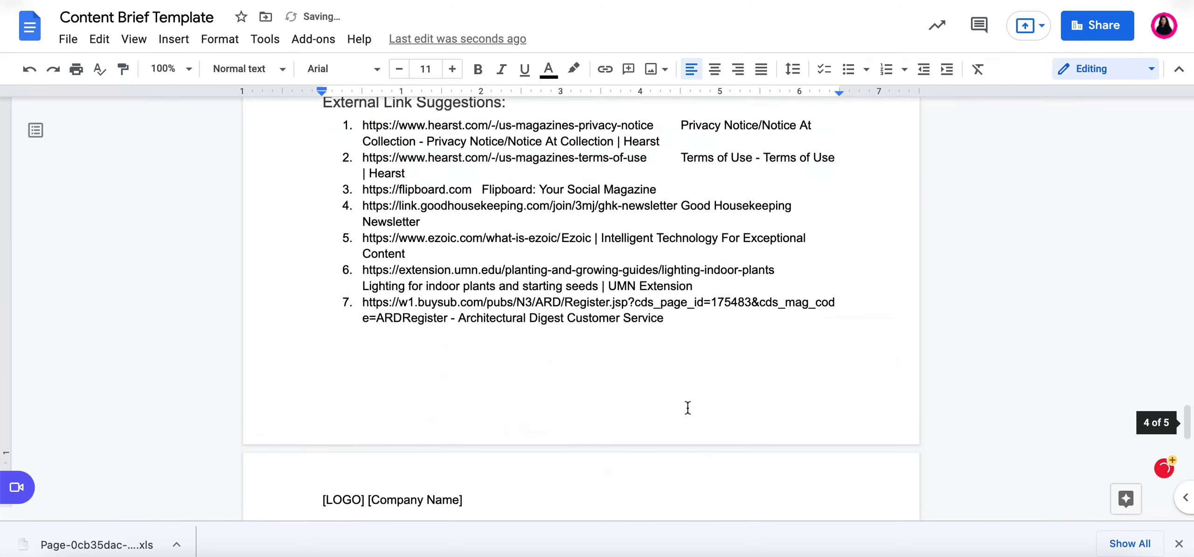
Add a 'Complete List' link to the spreadsheet and unbold the word count value.
{"action": "scroll", "scroll_direction": "up", "scroll_amount": 3}
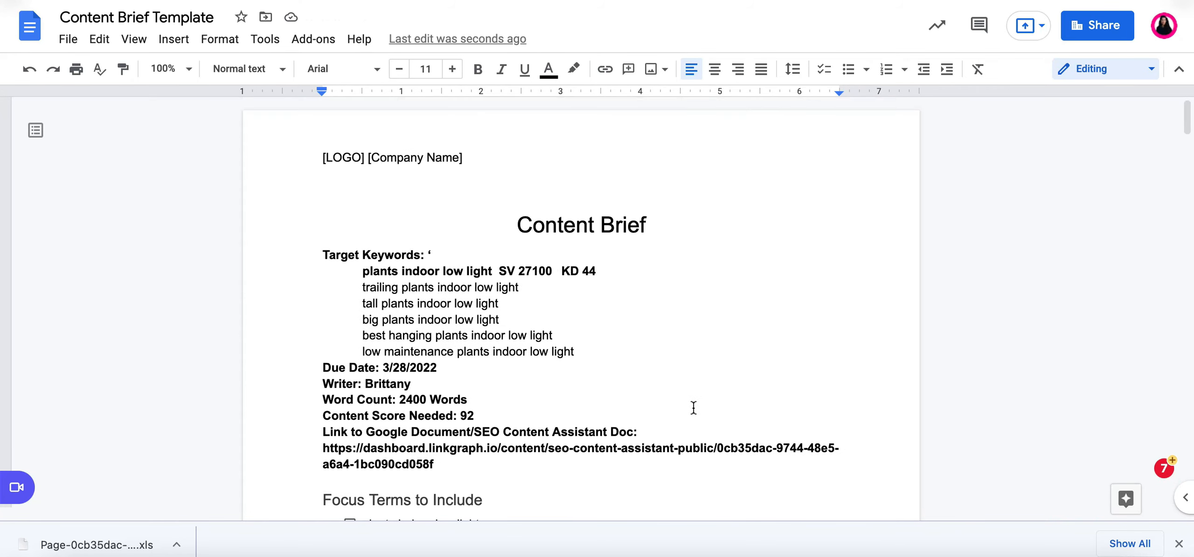
{"action": "scroll", "scroll_direction": "down", "scroll_amount": 3}
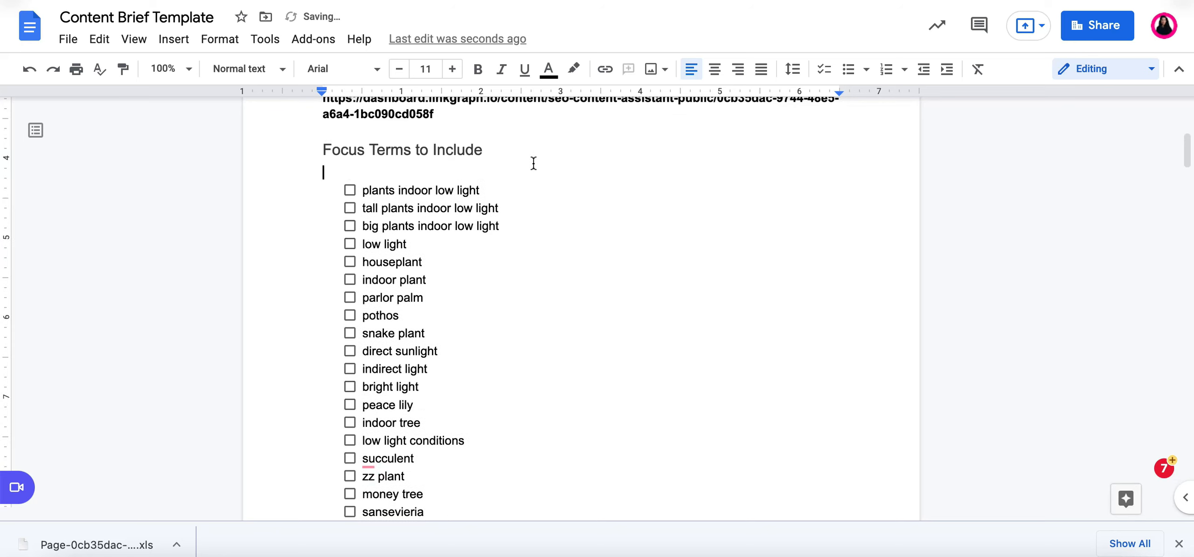
{"action": "type", "text": "Complete List"}
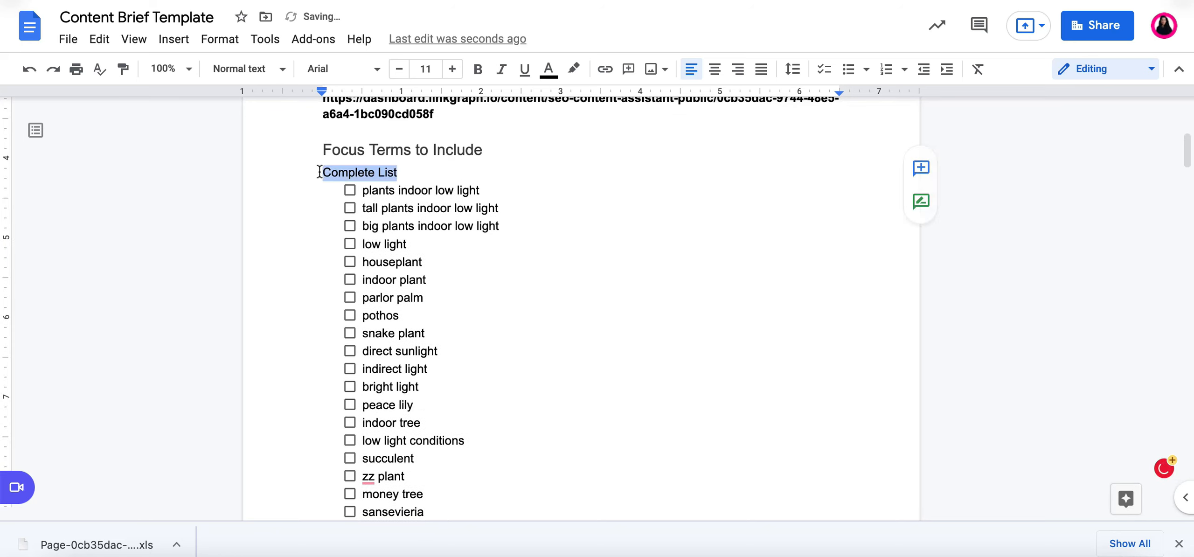
{"action": "left_click", "coordinate": [604, 68]}
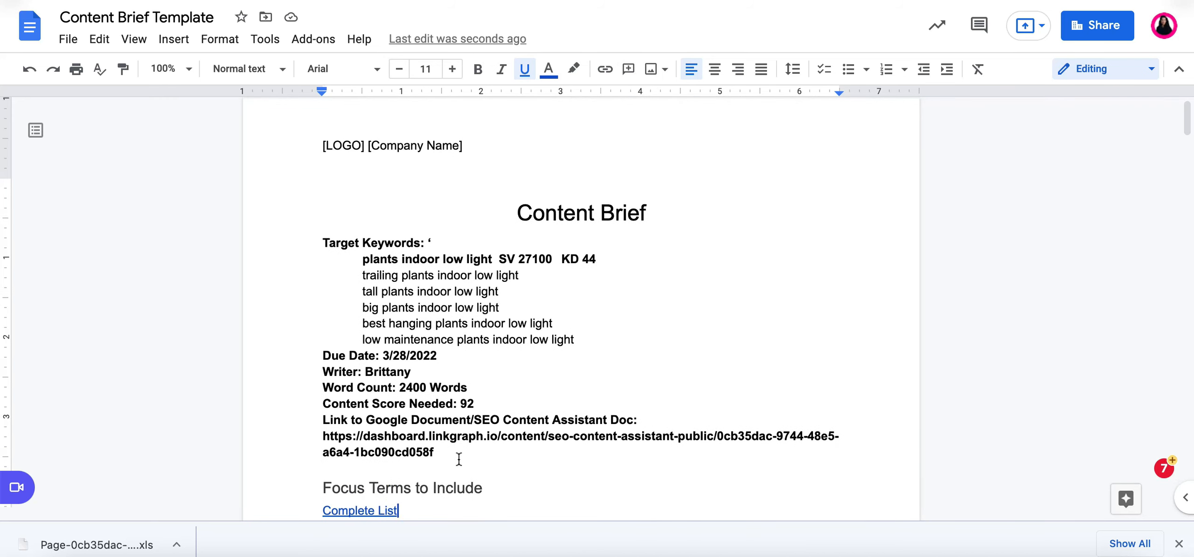
{"action": "double_click", "coordinate": [433, 387]}
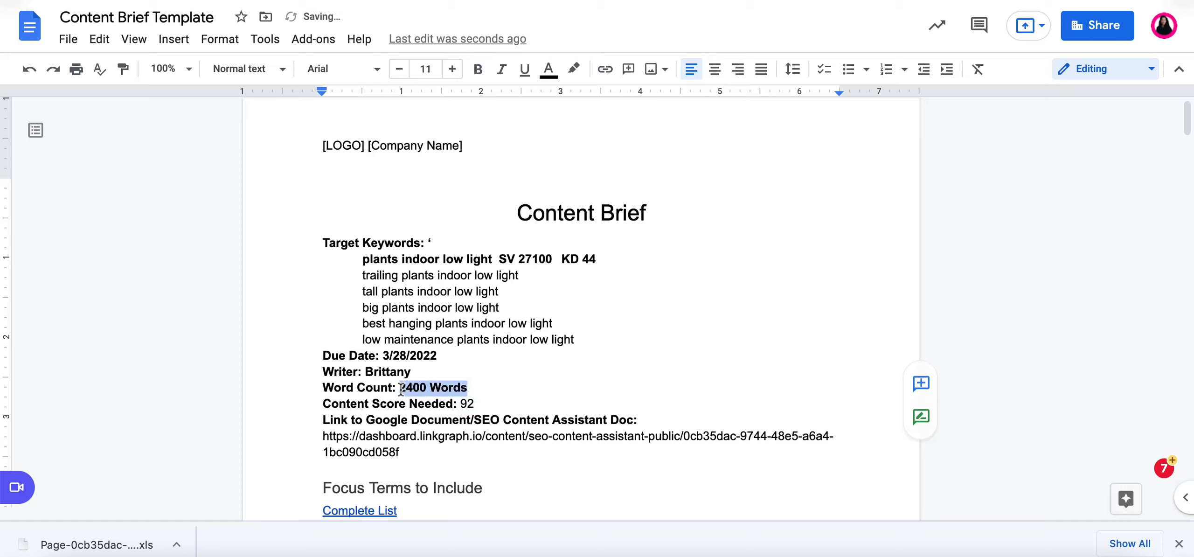
{"action": "scroll", "scroll_direction": "down", "scroll_amount": 3}
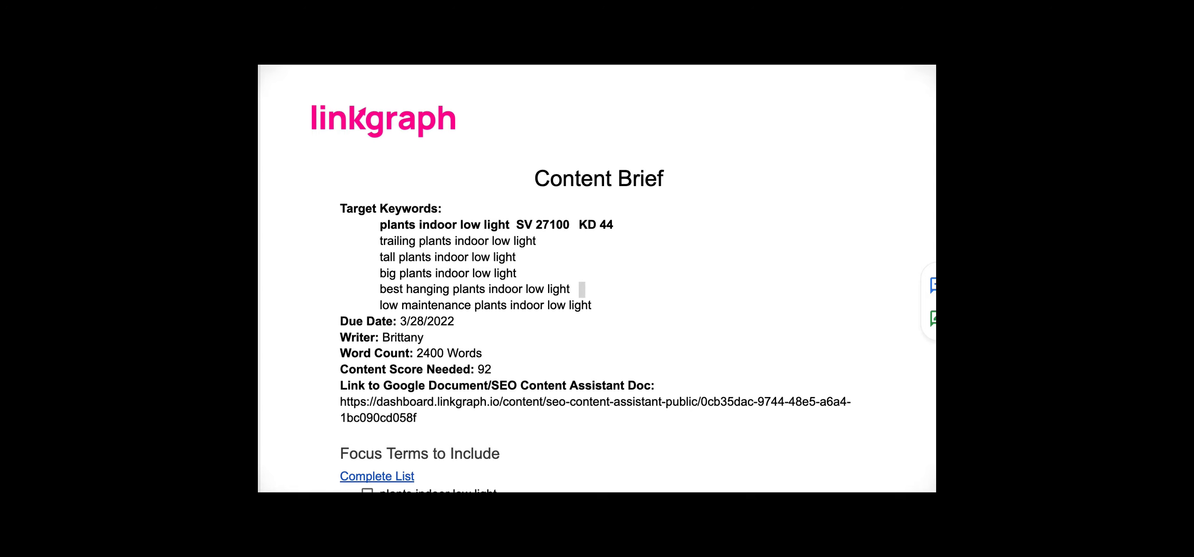
{"action": "scroll", "scroll_direction": "down", "scroll_amount": 3}
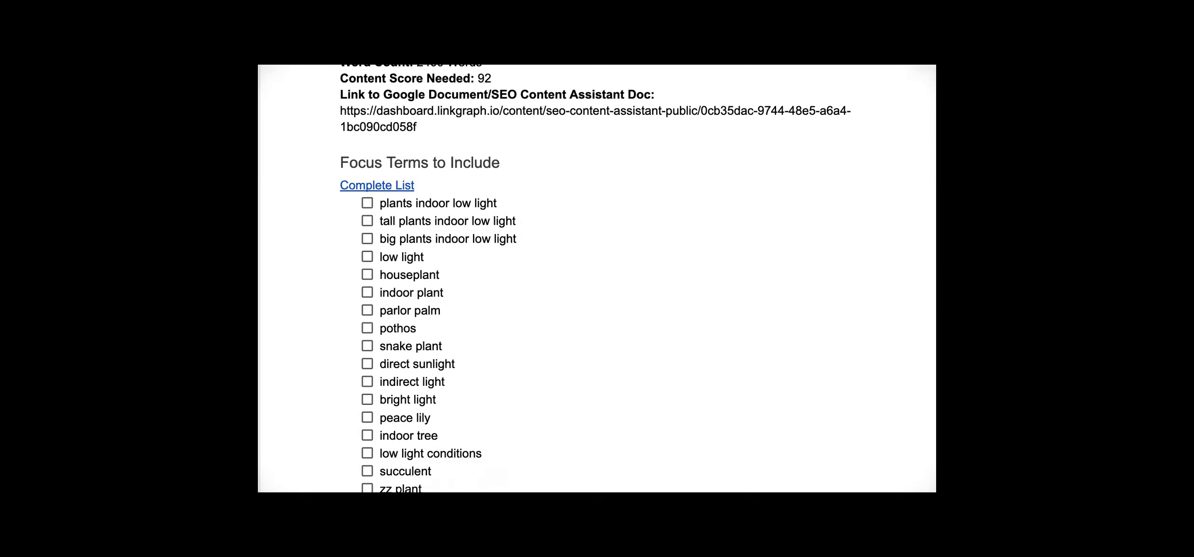
{"action": "scroll", "scroll_direction": "down", "scroll_amount": 3}
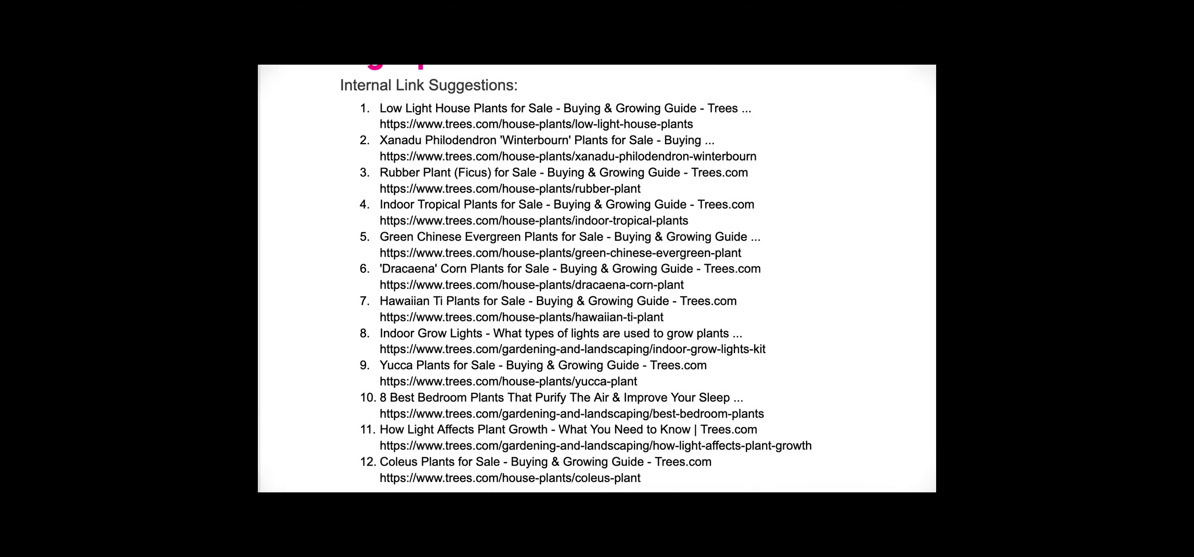